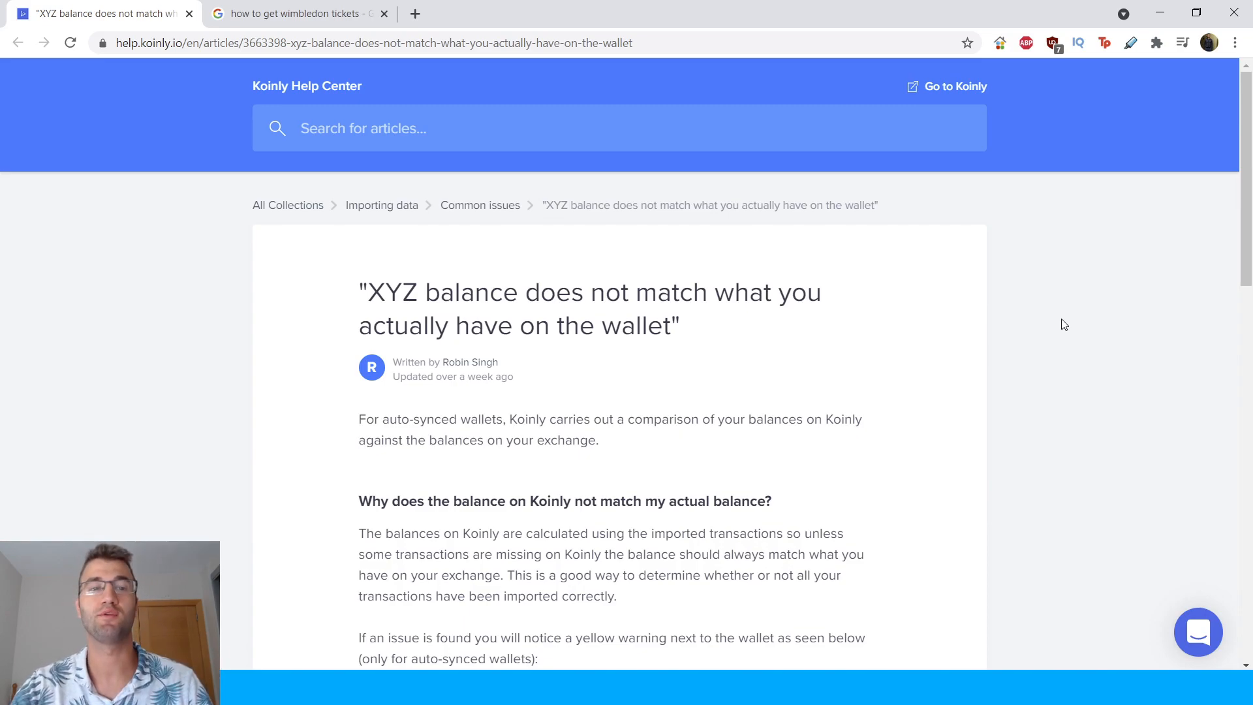
Step: Read the article down to the yellow wallet warning example and the Difference formula
{"action": "scroll", "scroll_direction": "down", "scroll_amount": 3}
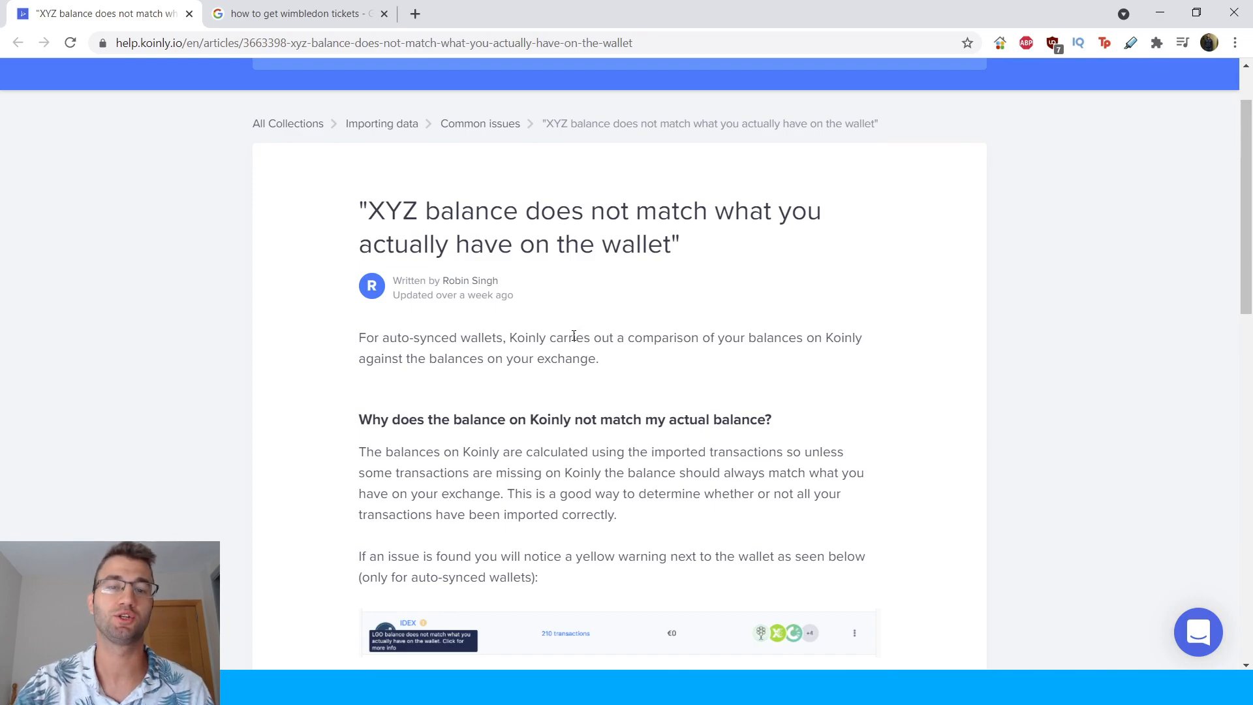
{"action": "mouse_move", "coordinate": [584, 361]}
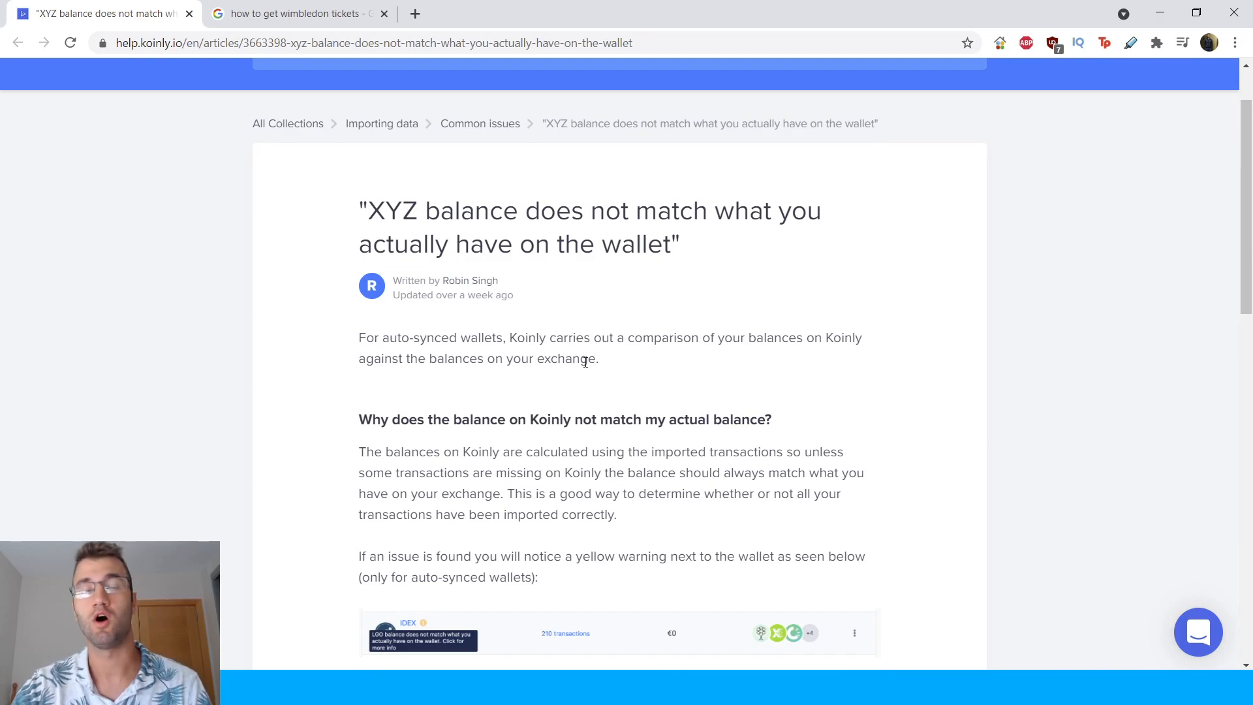
{"action": "mouse_move", "coordinate": [627, 547]}
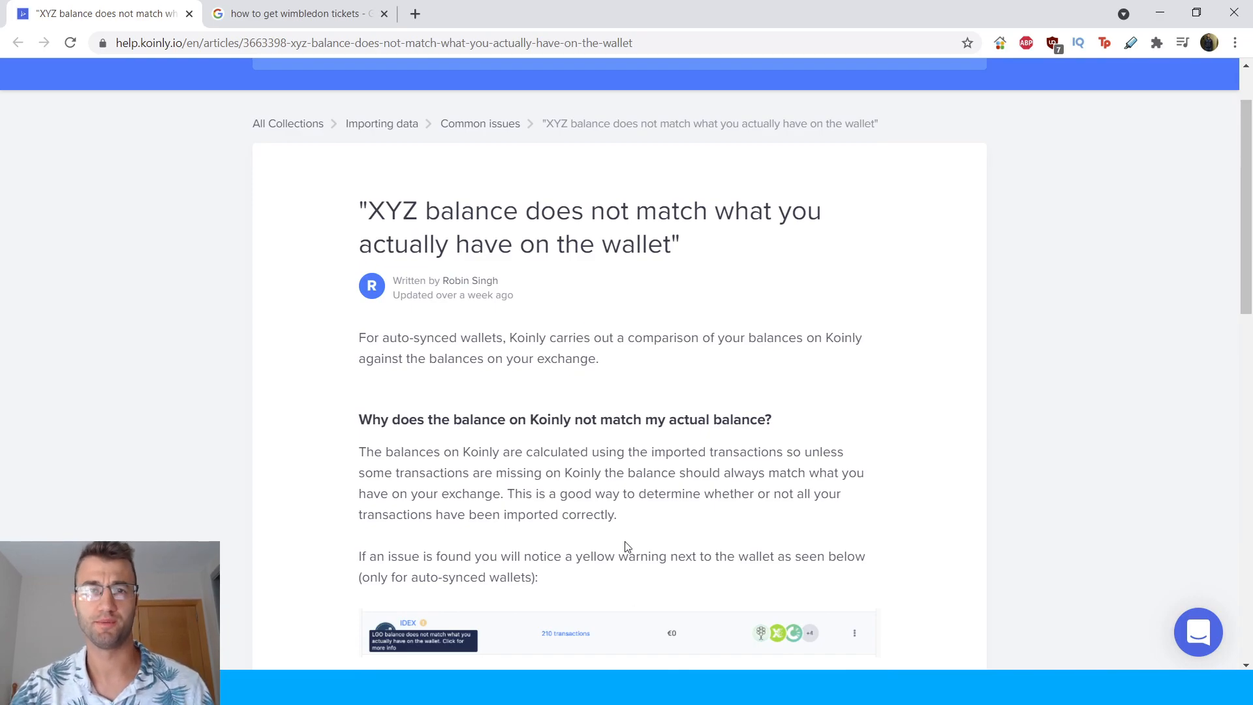
{"action": "scroll", "scroll_direction": "down", "scroll_amount": 3}
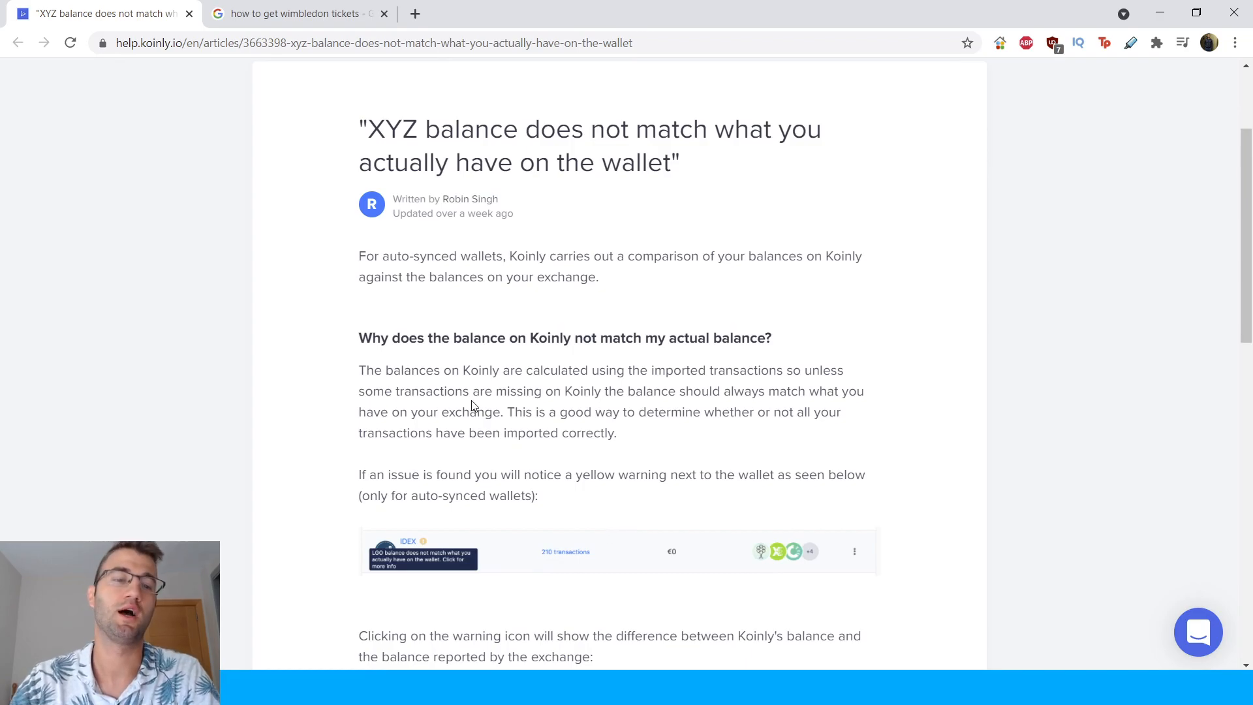
{"action": "mouse_move", "coordinate": [595, 406]}
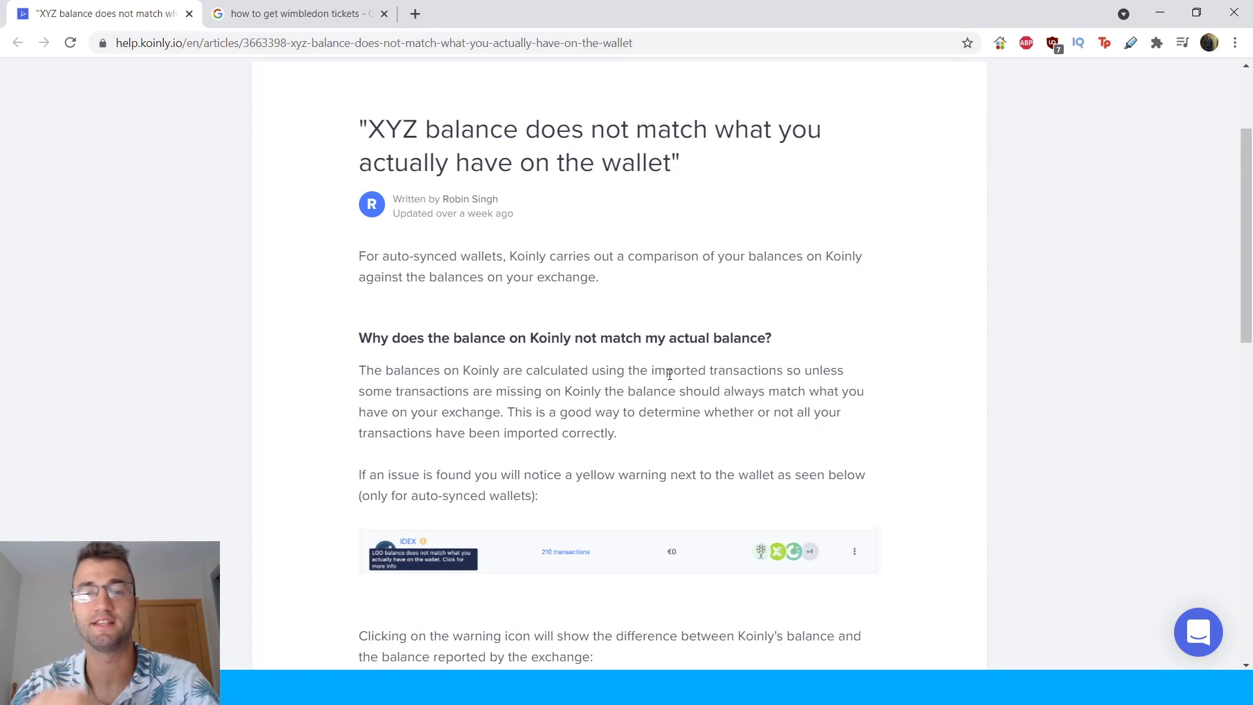
{"action": "mouse_move", "coordinate": [419, 409]}
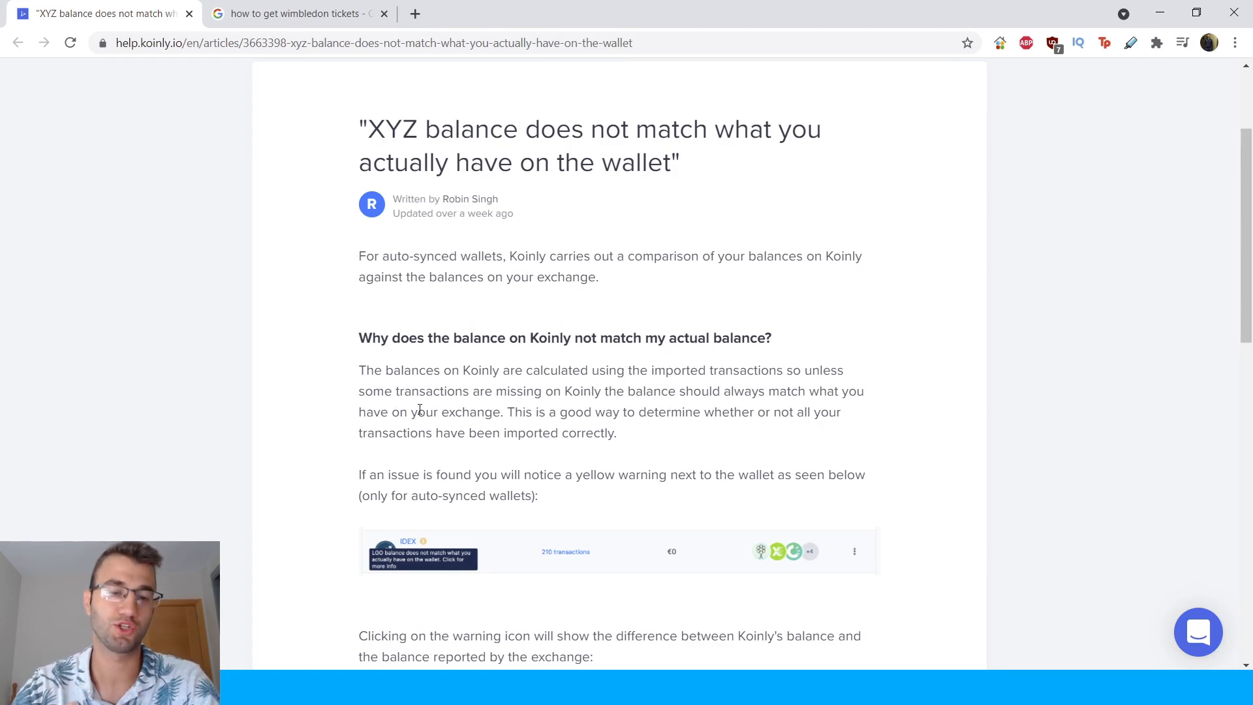
{"action": "scroll", "scroll_direction": "down", "scroll_amount": 3}
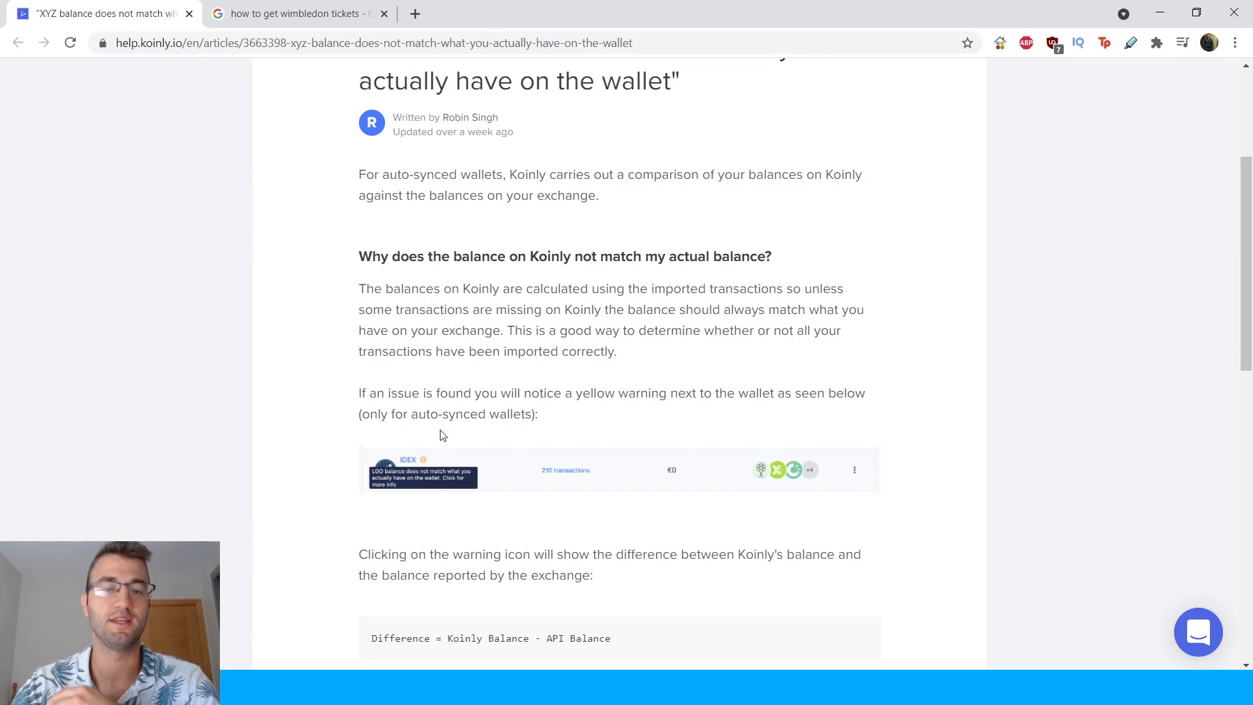
{"action": "mouse_move", "coordinate": [399, 485]}
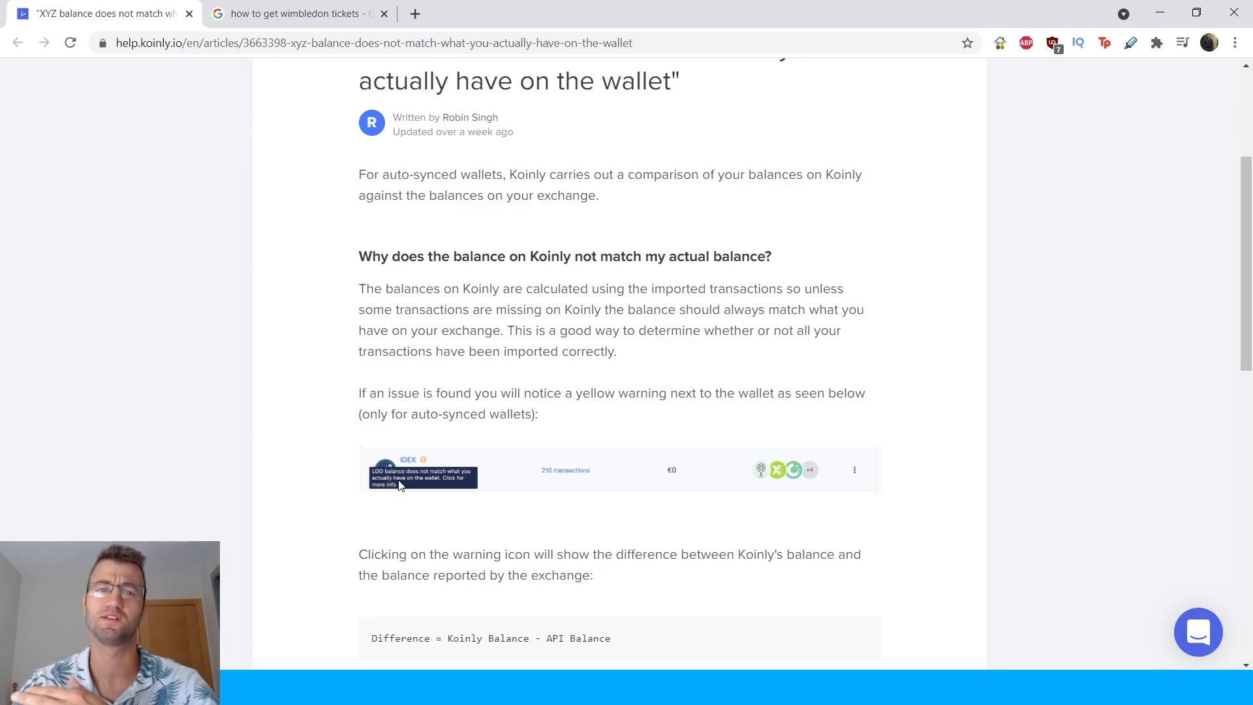
{"action": "mouse_move", "coordinate": [439, 381]}
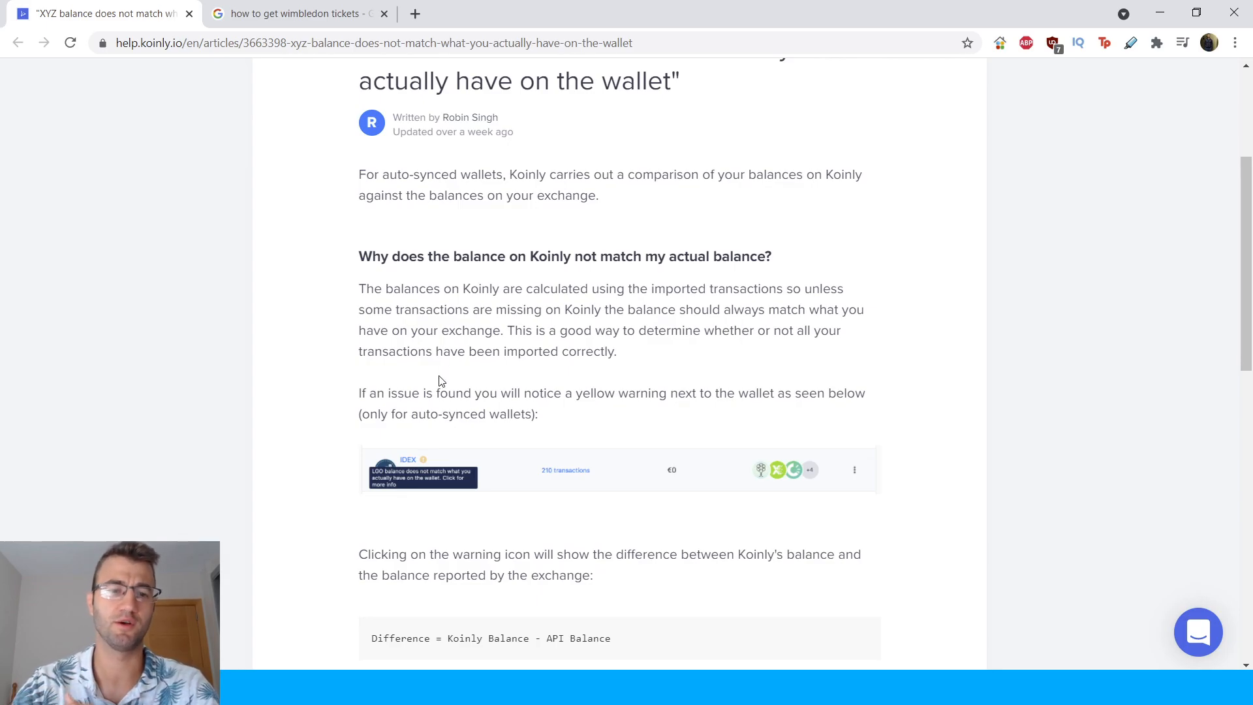
{"action": "mouse_move", "coordinate": [551, 328]}
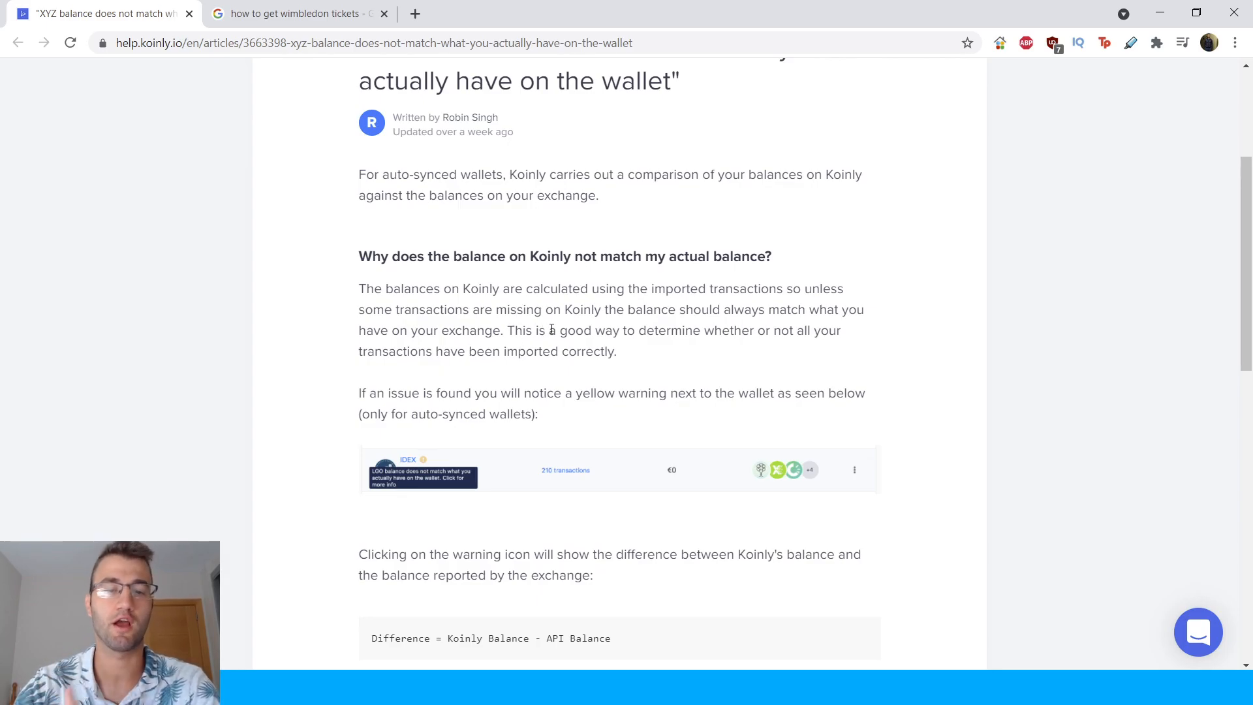
{"action": "mouse_move", "coordinate": [674, 353]}
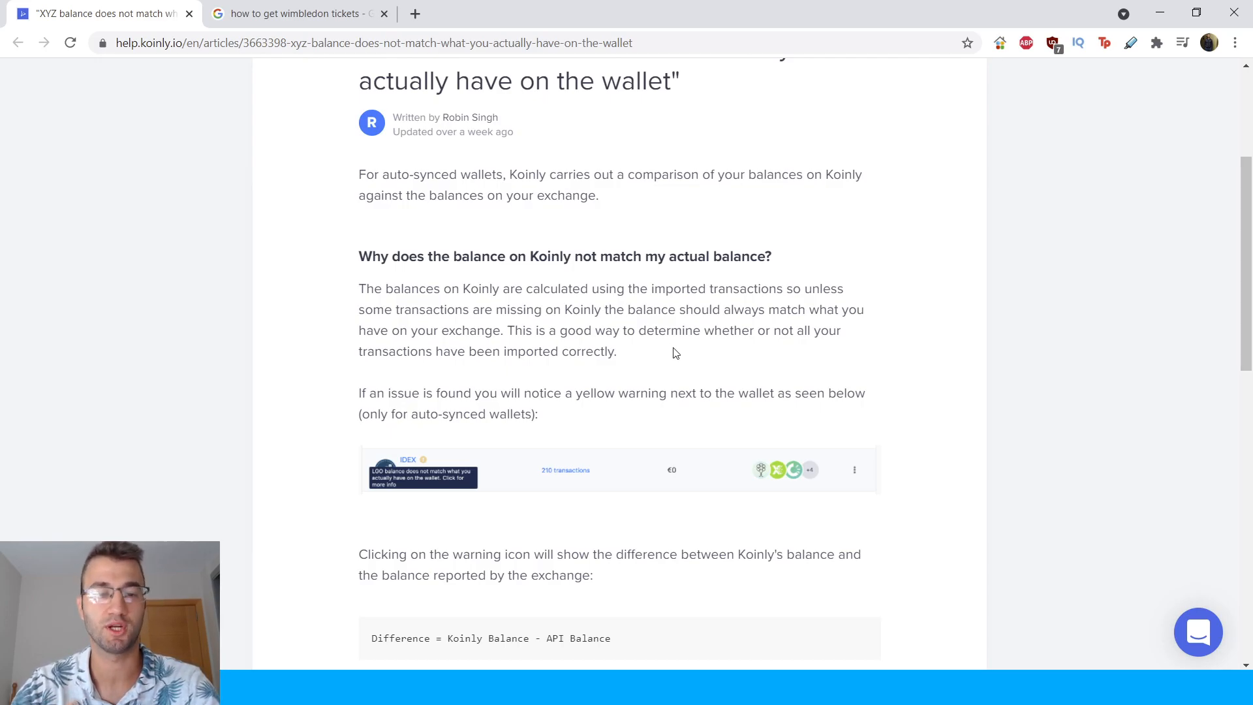
{"action": "mouse_move", "coordinate": [654, 366]}
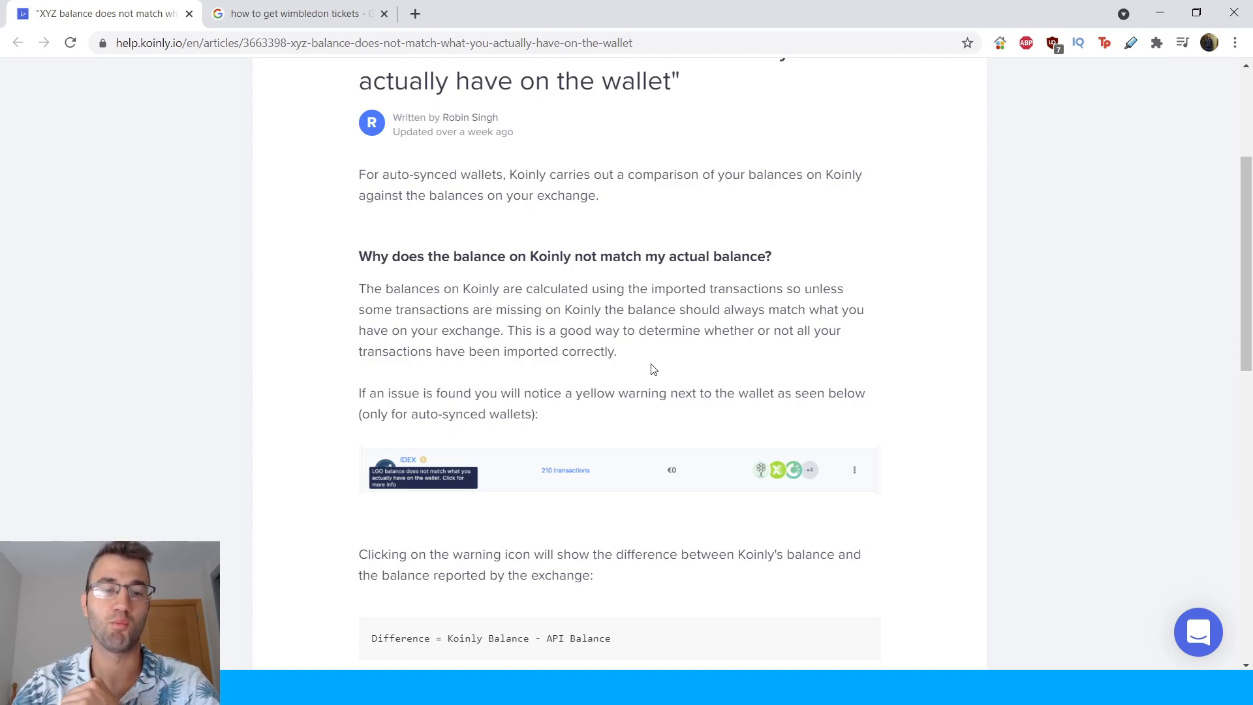
{"action": "mouse_move", "coordinate": [610, 399]}
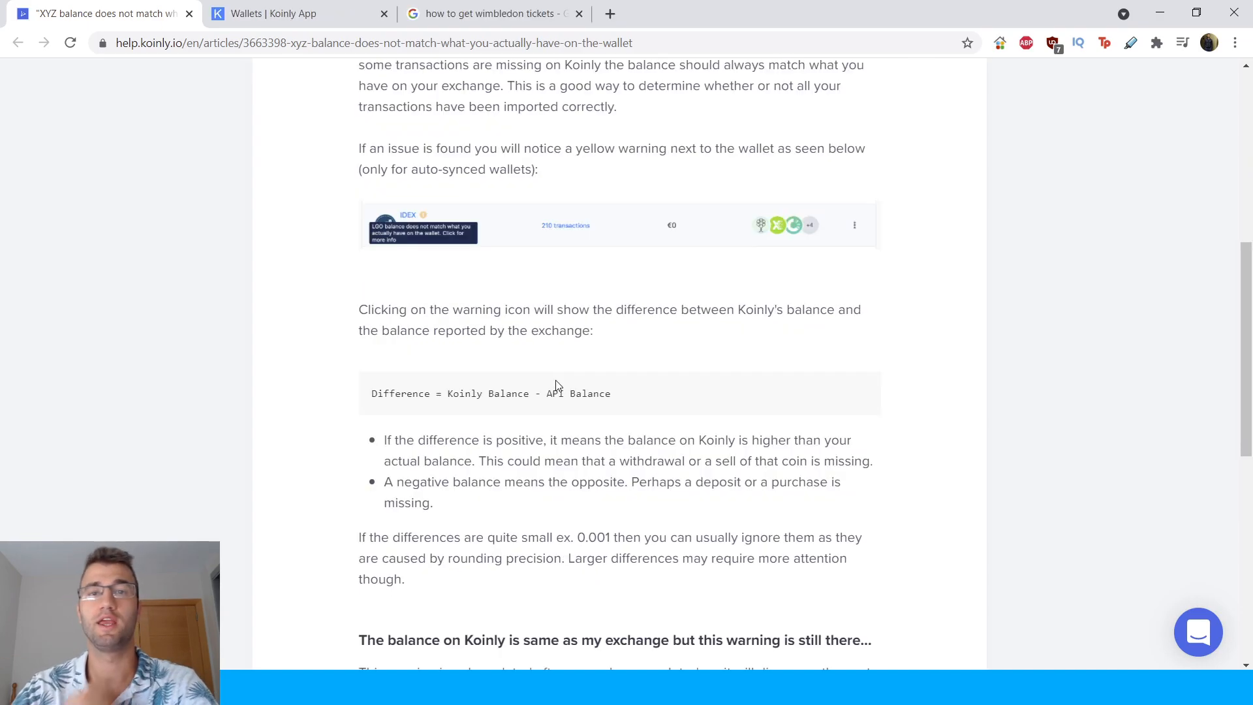
{"action": "mouse_move", "coordinate": [646, 208]}
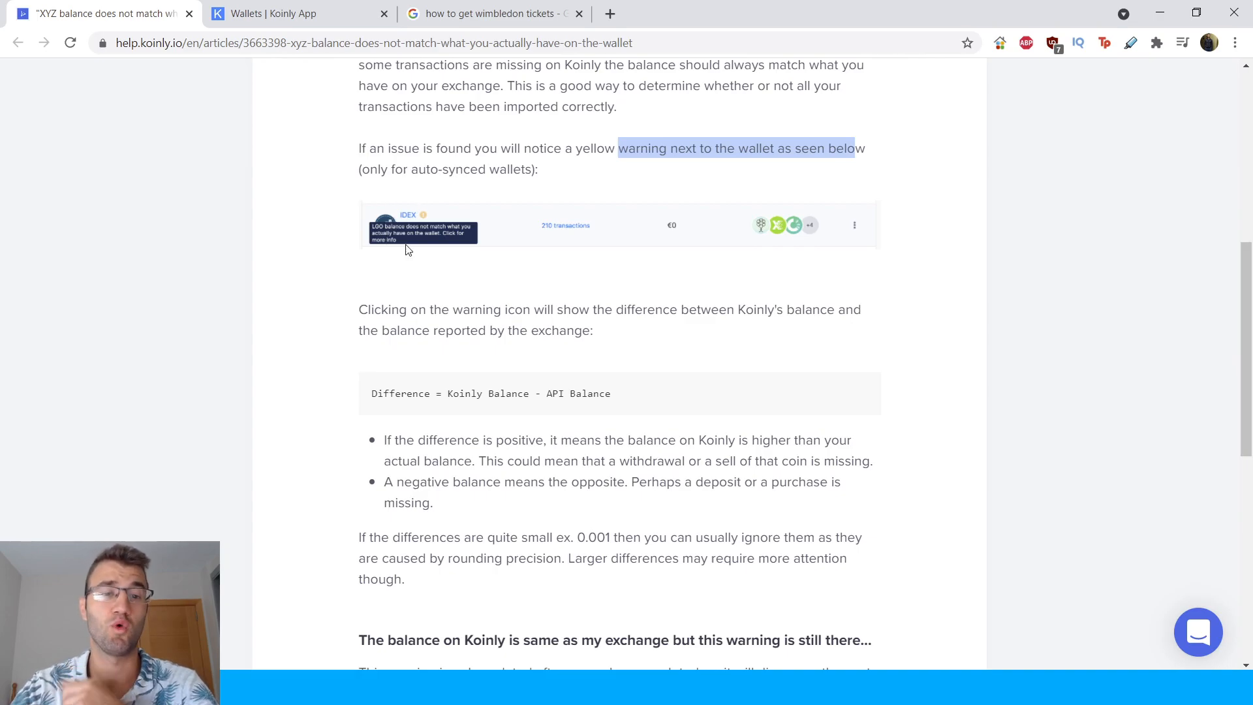
{"action": "mouse_move", "coordinate": [414, 237]}
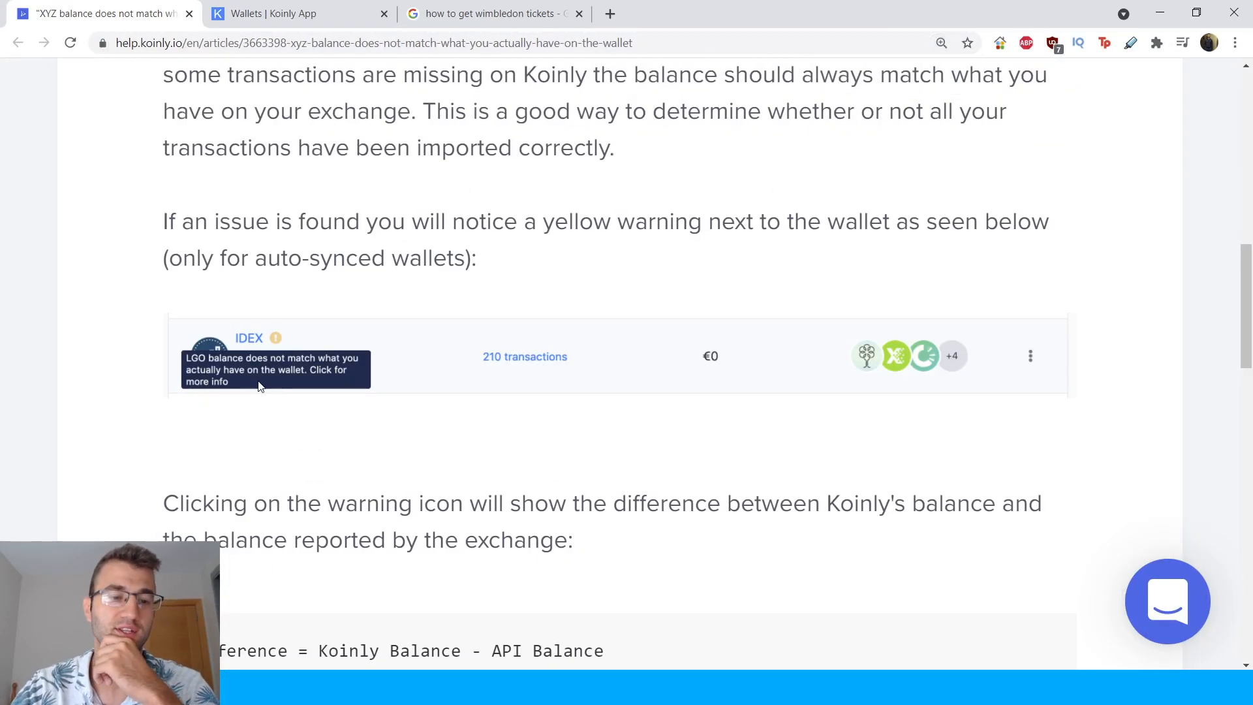
{"action": "mouse_move", "coordinate": [310, 415]}
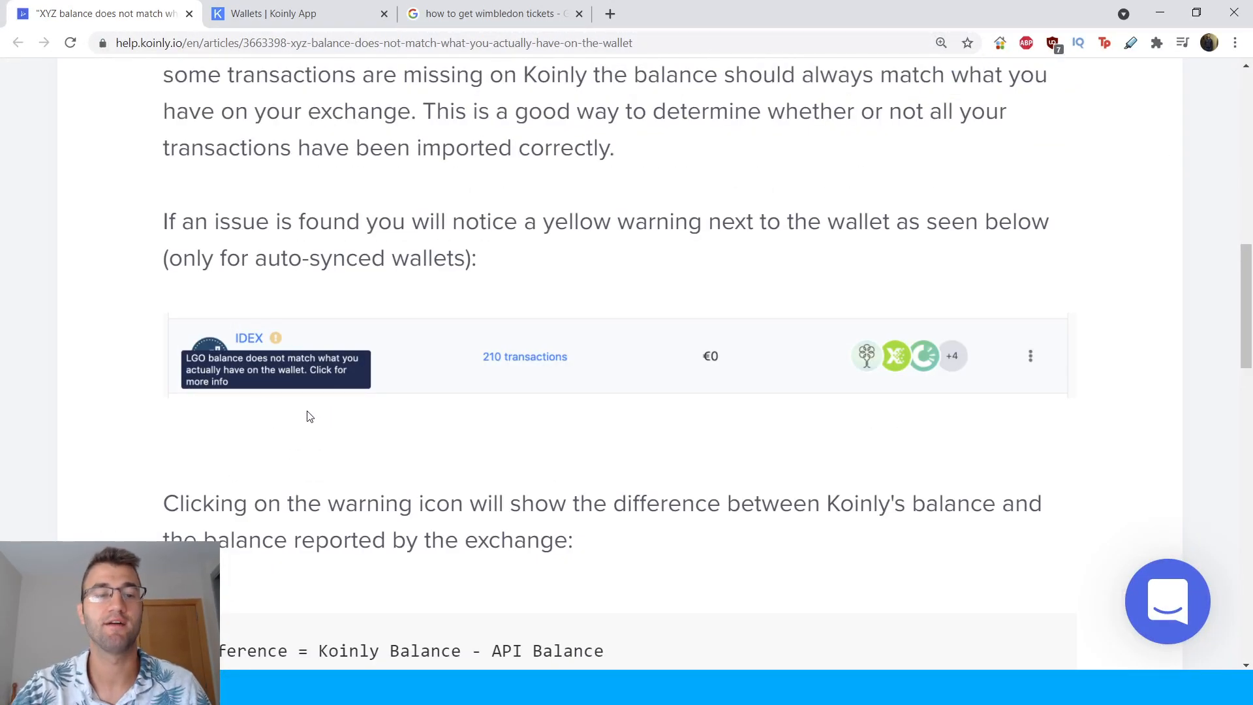
{"action": "mouse_move", "coordinate": [392, 445]}
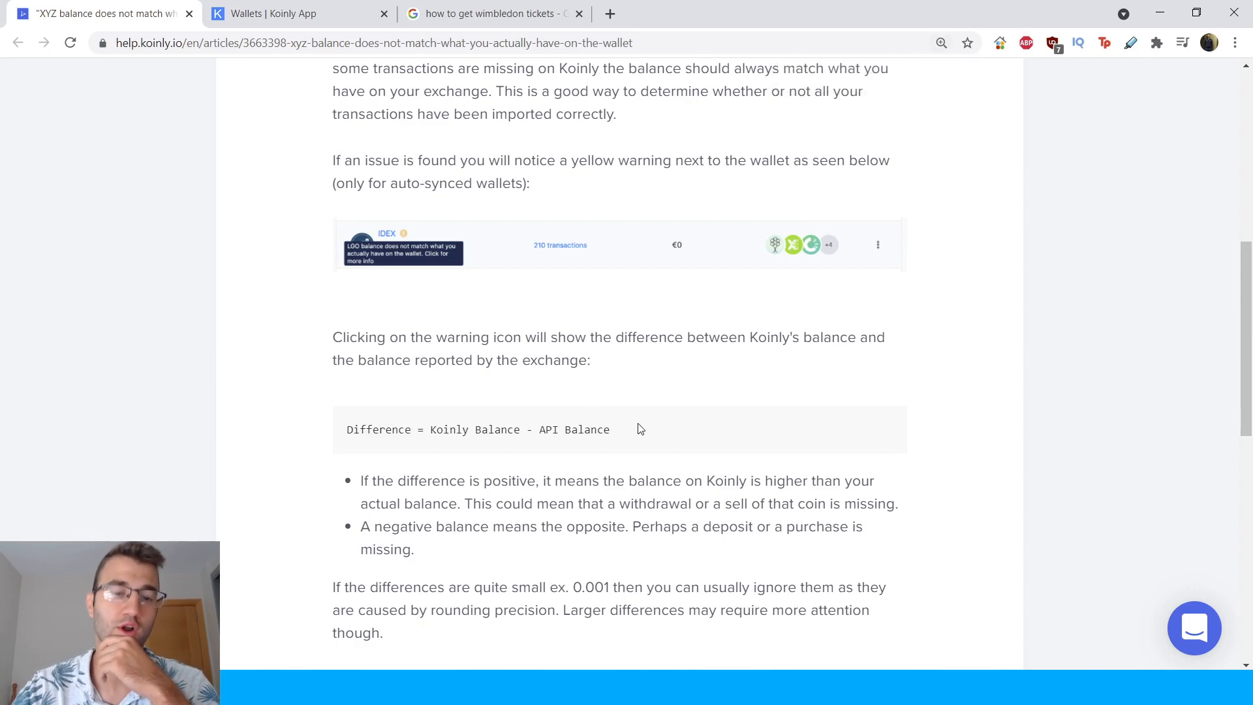
{"action": "mouse_move", "coordinate": [691, 413]}
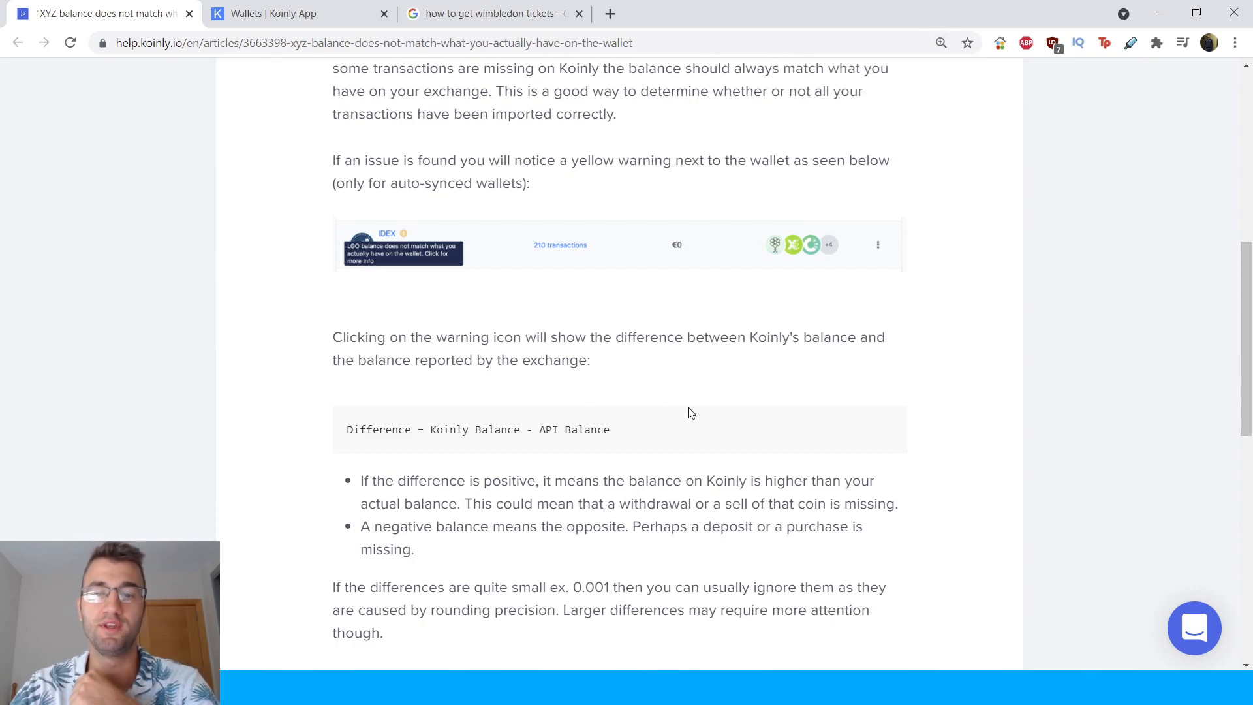
{"action": "mouse_move", "coordinate": [783, 327]}
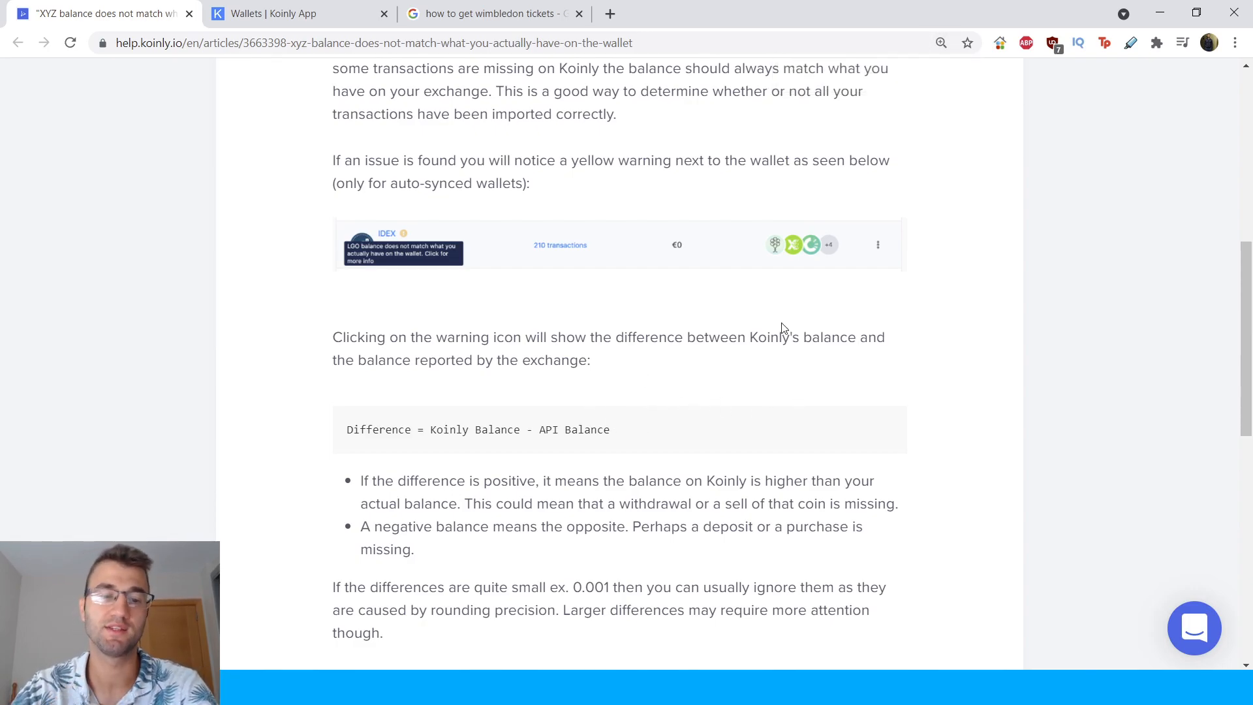
{"action": "mouse_move", "coordinate": [706, 384]}
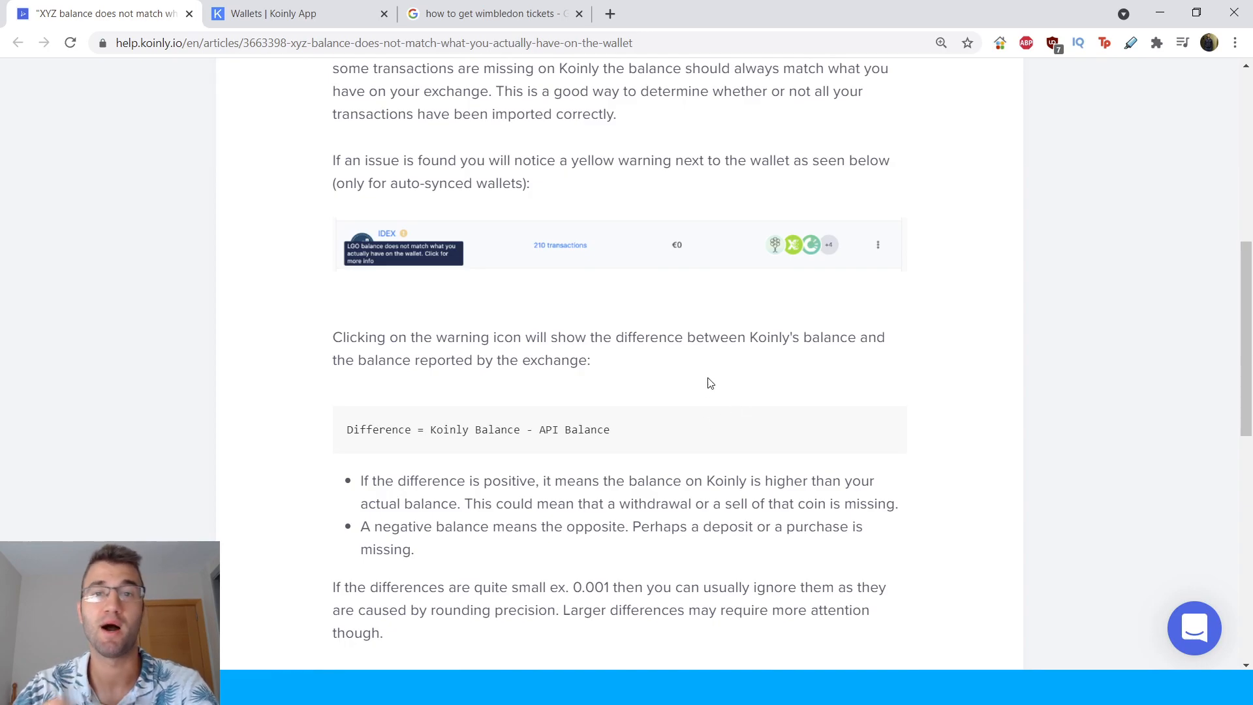
Step: Read past the Difference formula to the persisting-warning section and its 'How do I fix this?' link
{"action": "scroll", "scroll_direction": "down", "scroll_amount": 3}
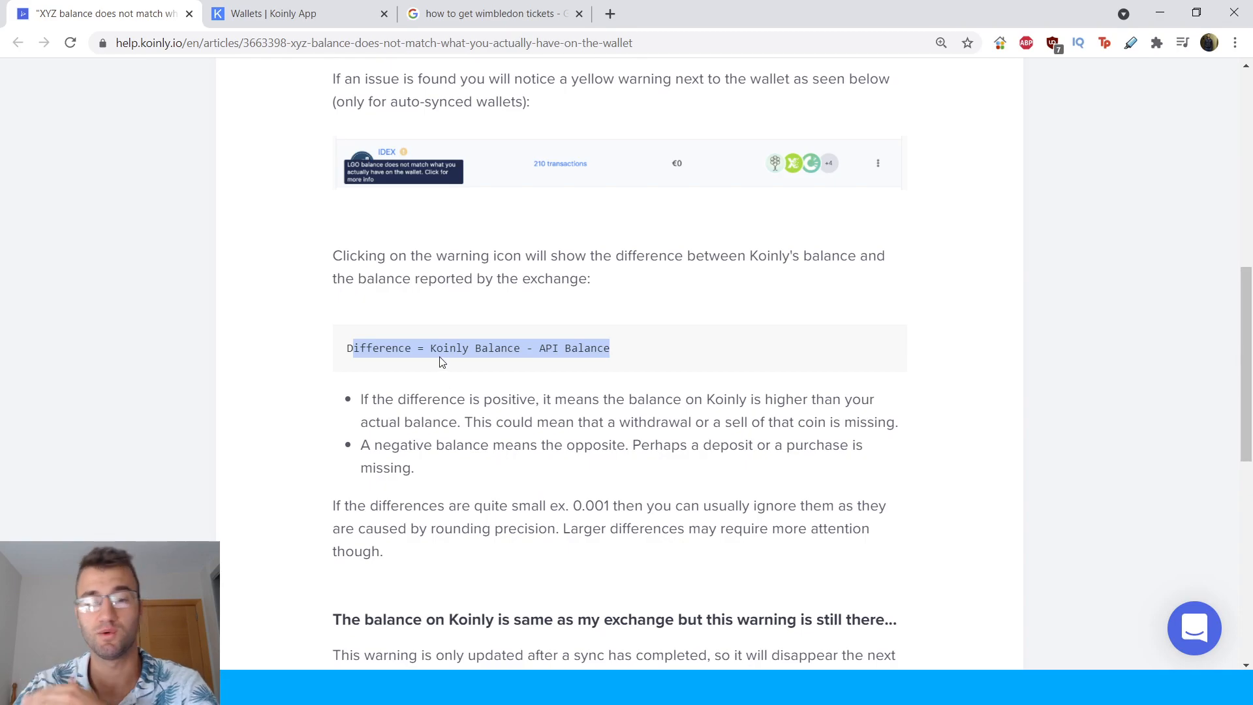
{"action": "mouse_move", "coordinate": [1176, 371]}
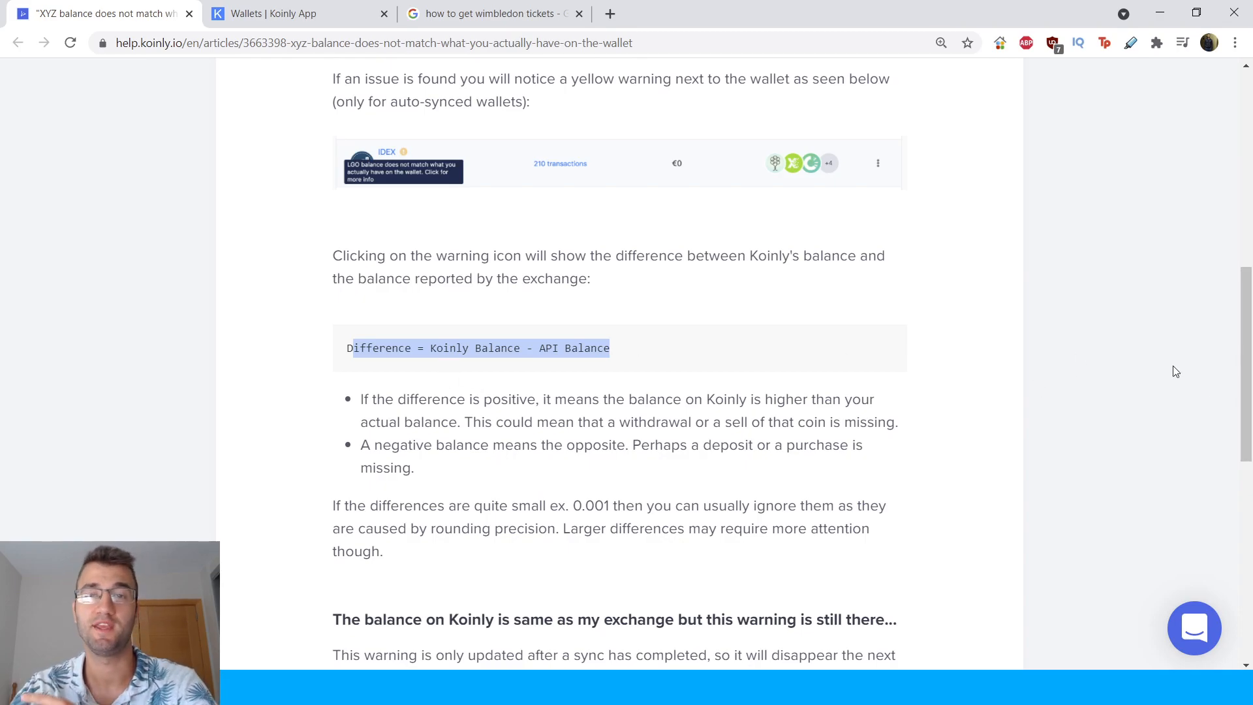
{"action": "scroll", "scroll_direction": "down", "scroll_amount": 3}
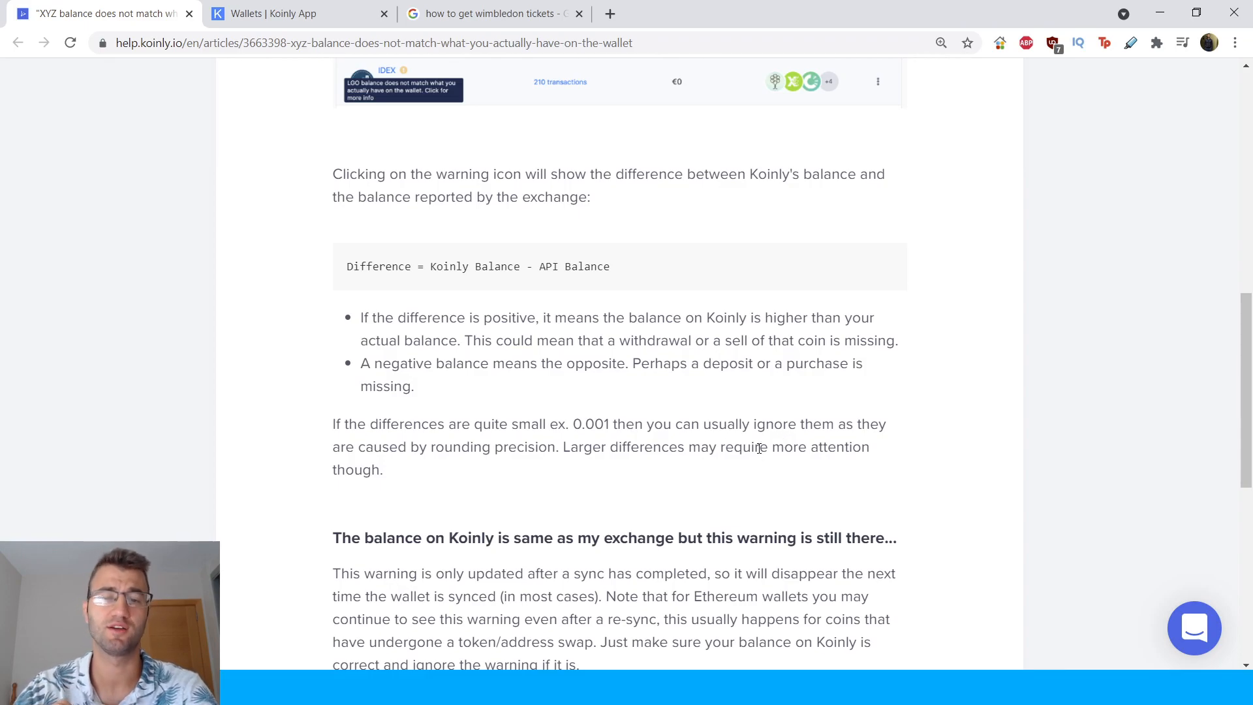
{"action": "mouse_move", "coordinate": [603, 340]}
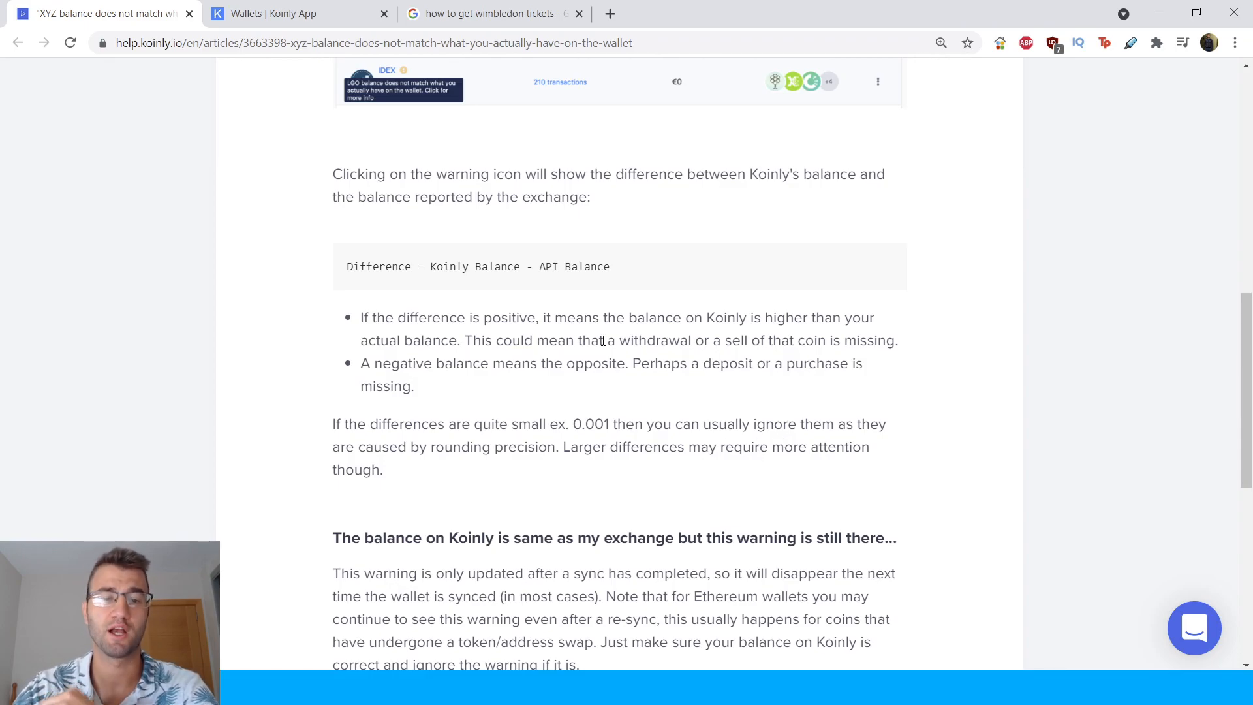
{"action": "mouse_move", "coordinate": [528, 381]}
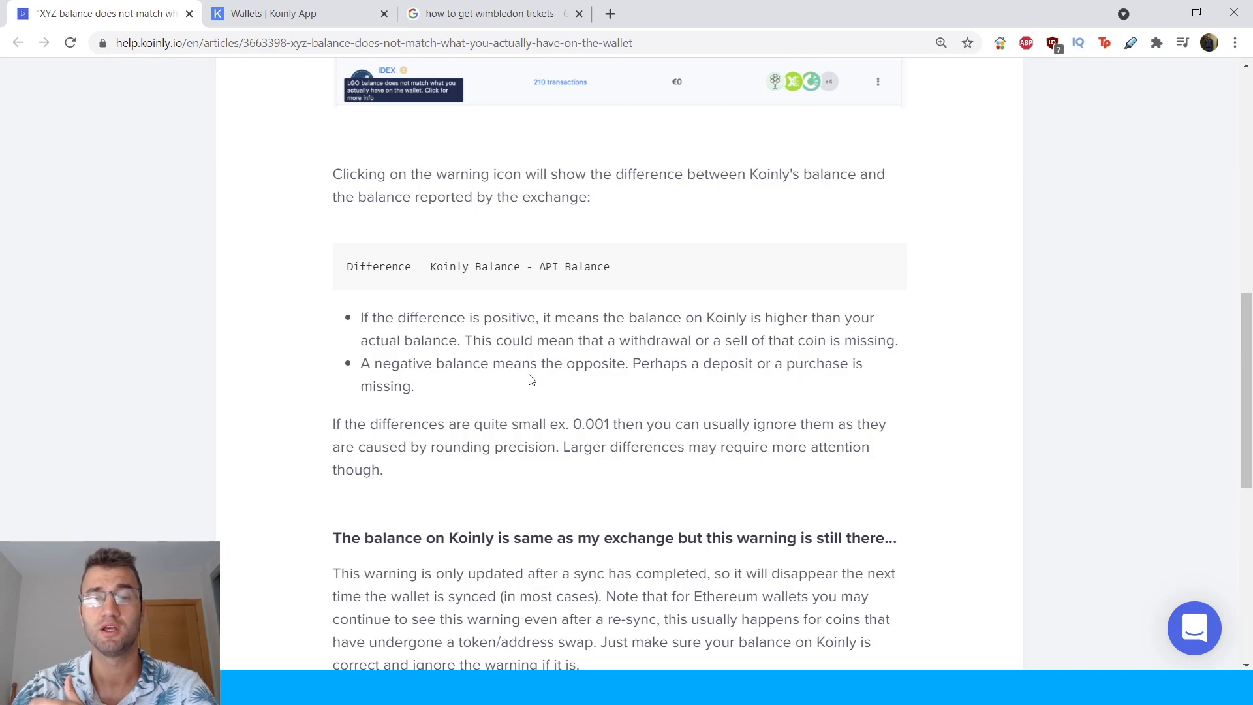
{"action": "mouse_move", "coordinate": [605, 501]}
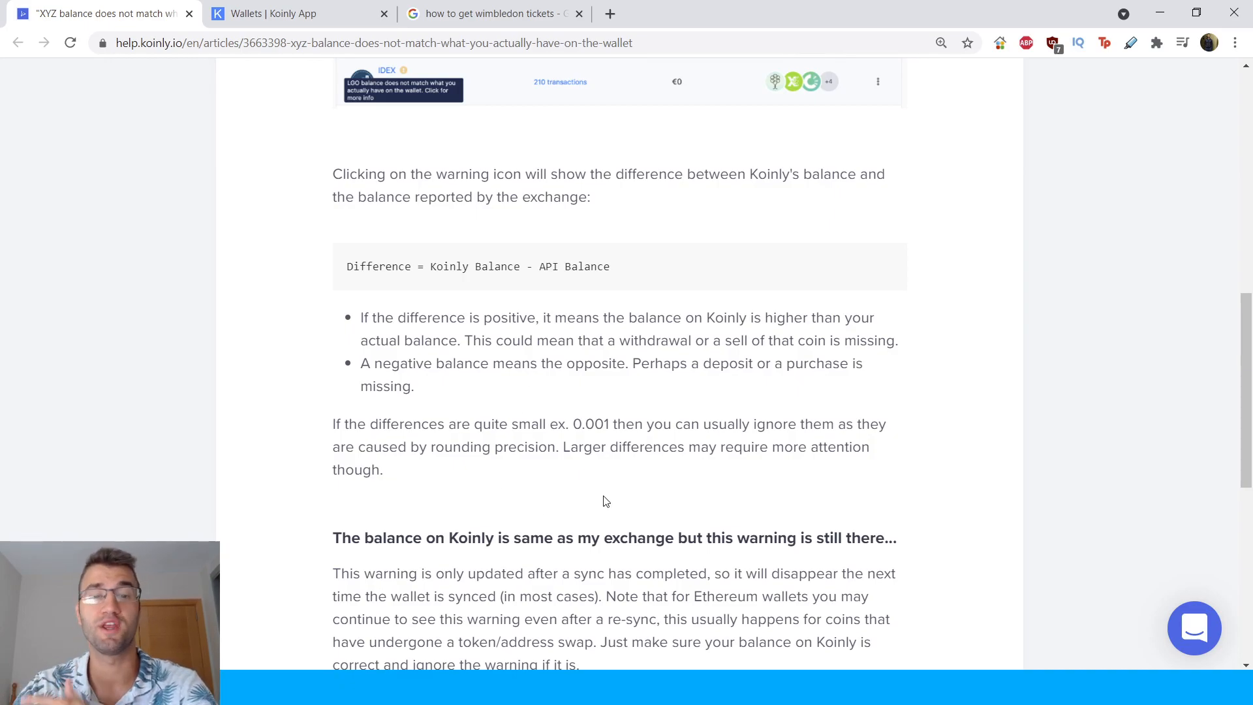
{"action": "mouse_move", "coordinate": [535, 396]}
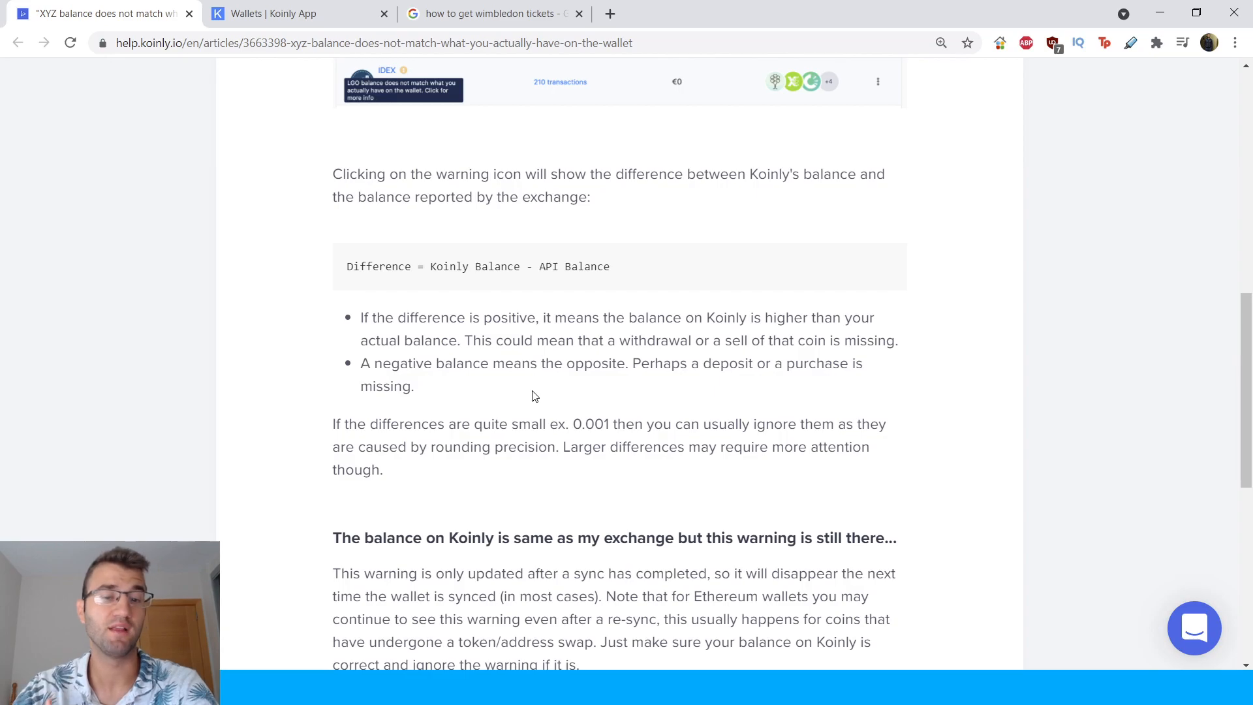
{"action": "mouse_move", "coordinate": [655, 379]}
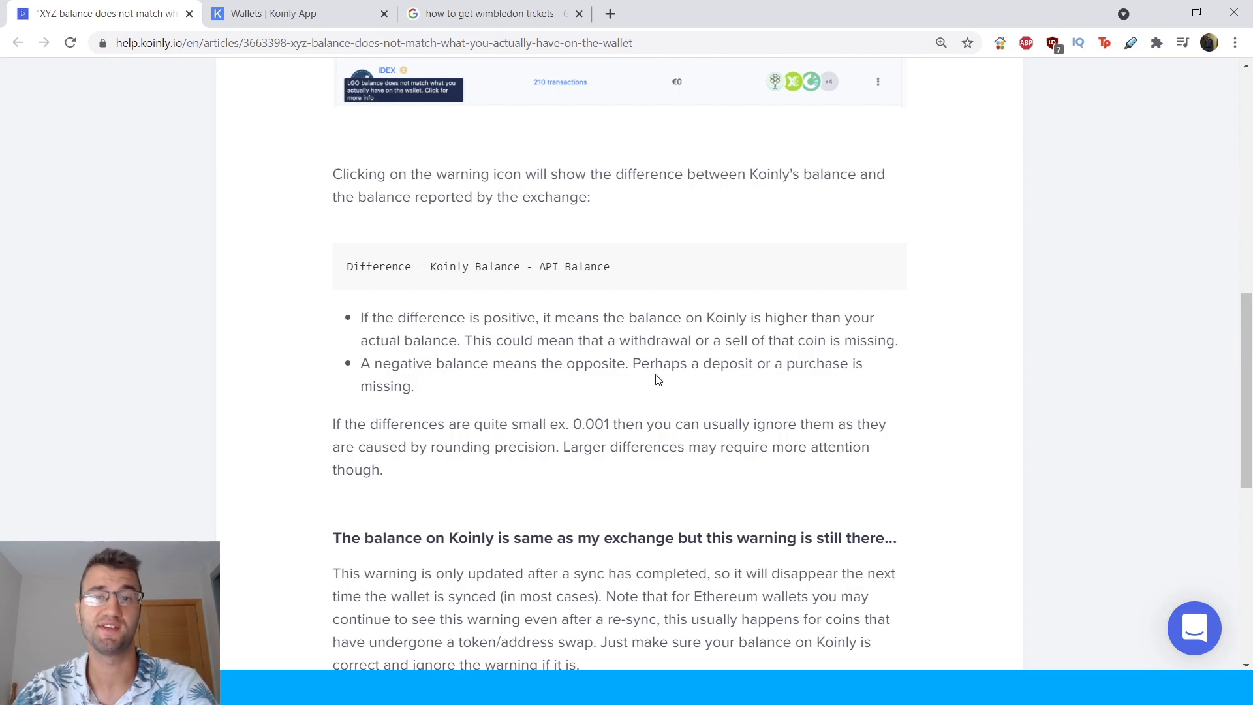
{"action": "scroll", "scroll_direction": "down", "scroll_amount": 3}
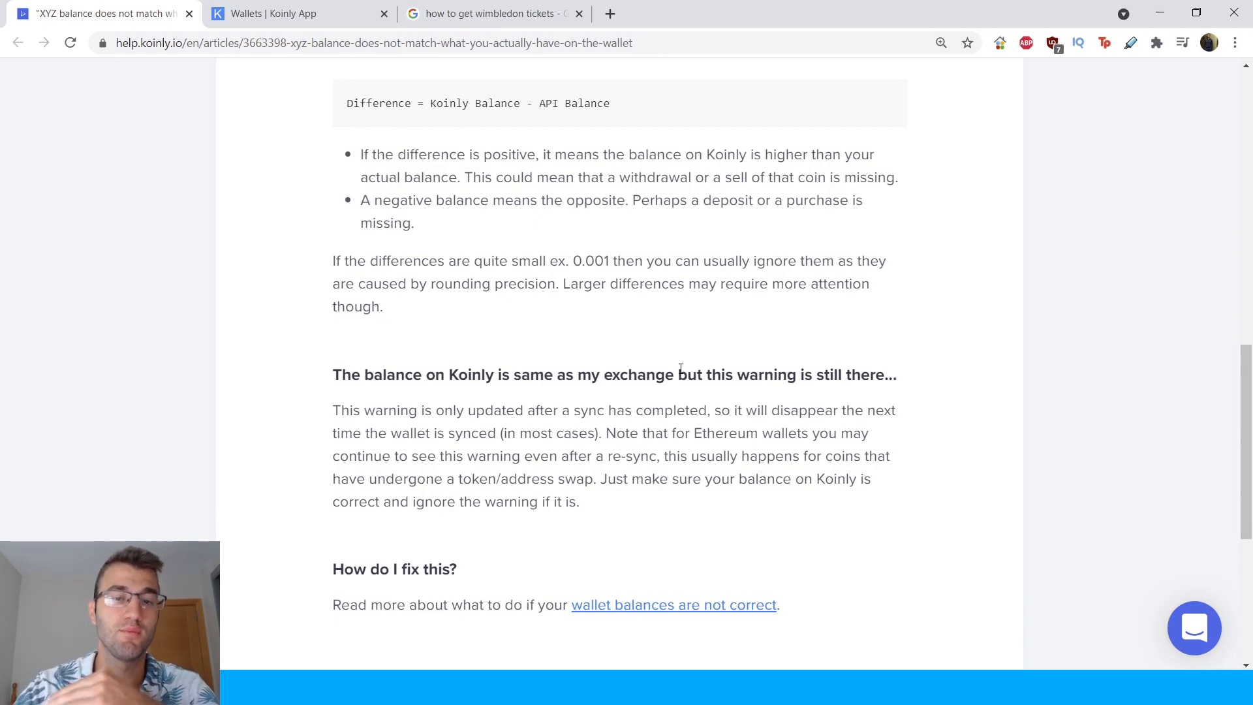
{"action": "mouse_move", "coordinate": [651, 350]}
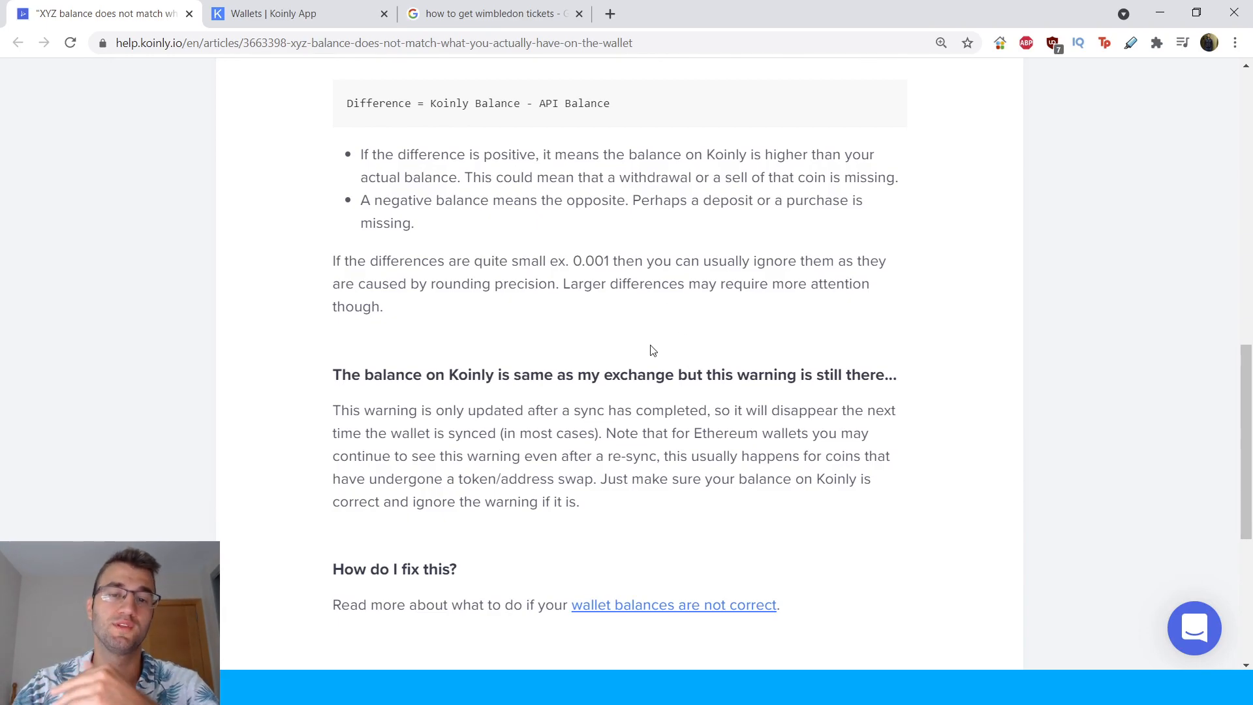
{"action": "mouse_move", "coordinate": [700, 345]}
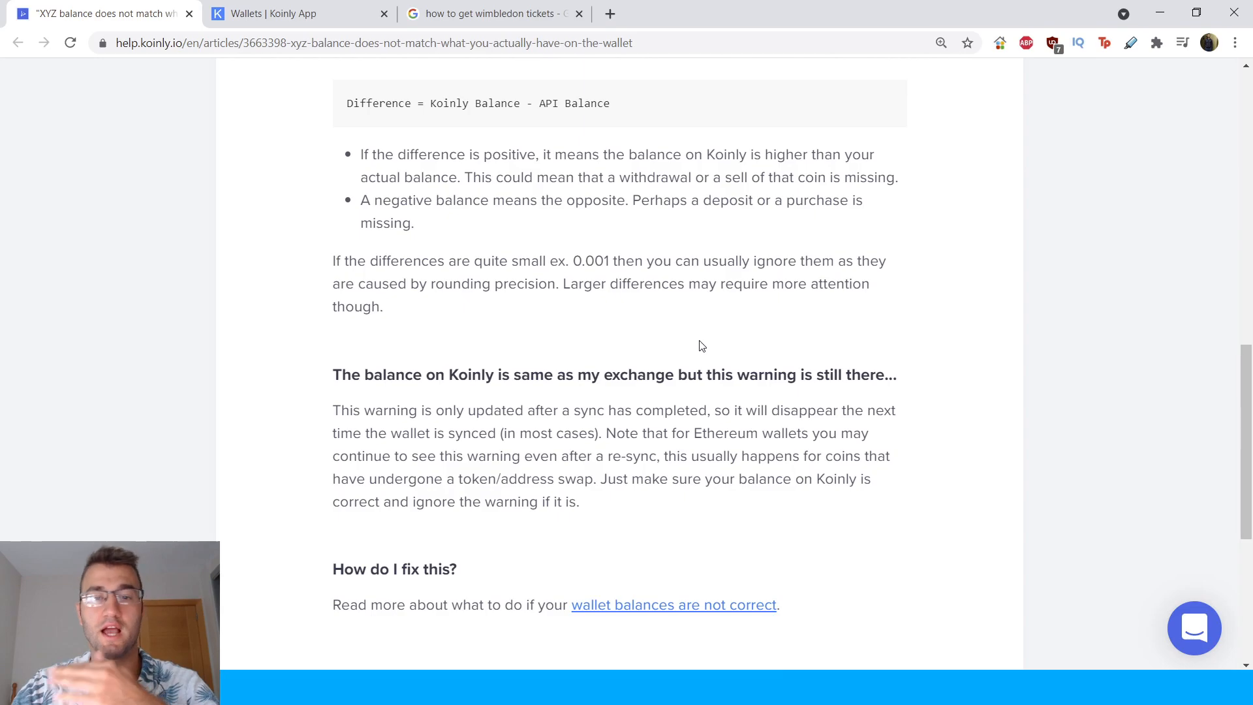
{"action": "mouse_move", "coordinate": [874, 256]}
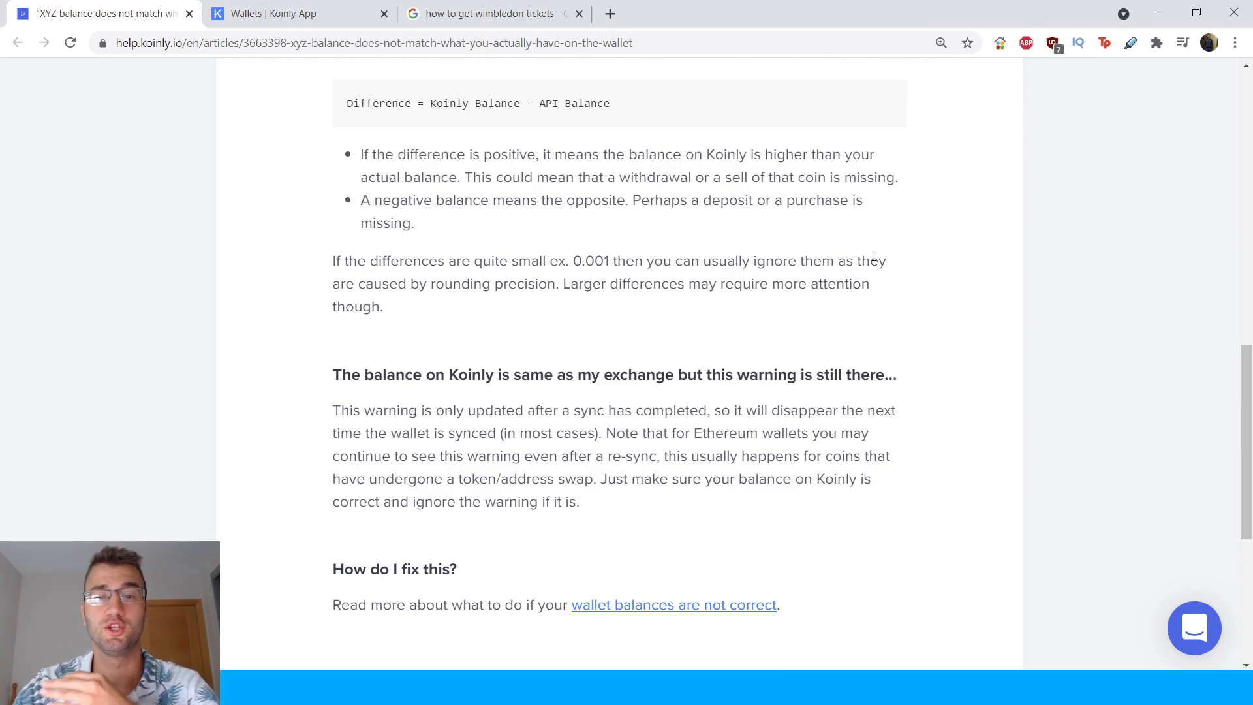
{"action": "mouse_move", "coordinate": [811, 348]}
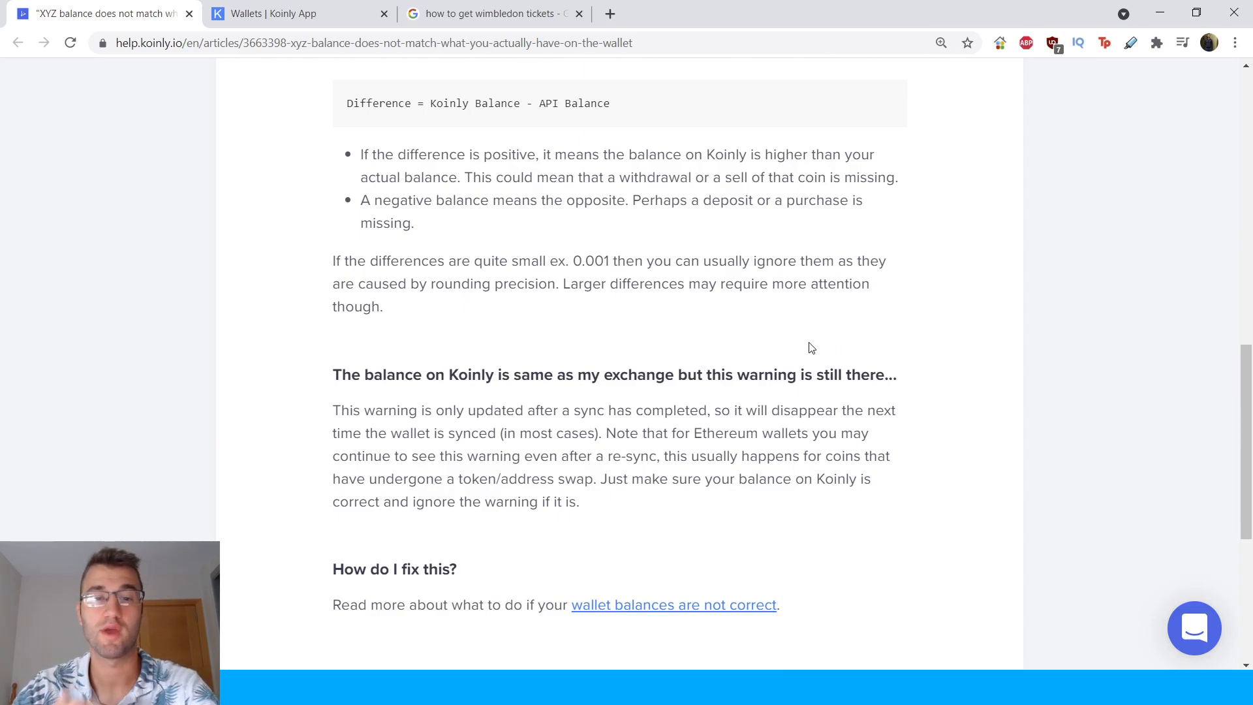
{"action": "mouse_move", "coordinate": [783, 334]}
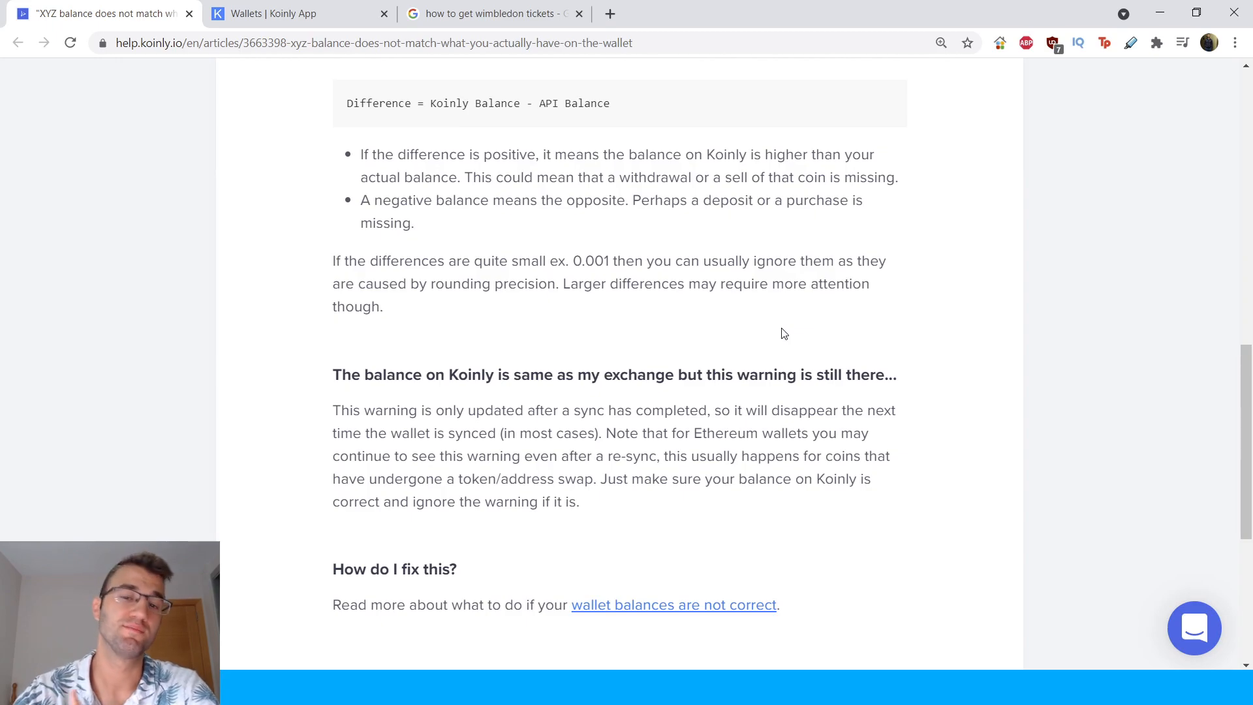
{"action": "mouse_move", "coordinate": [487, 403]}
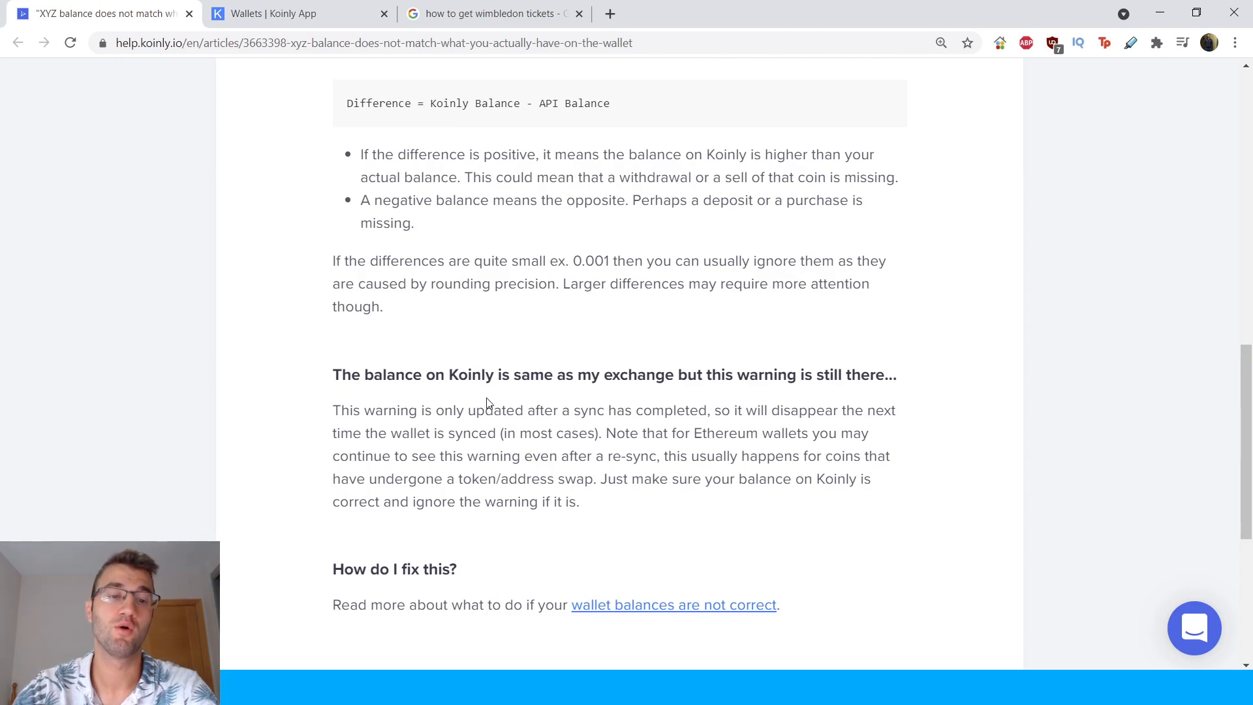
Step: Scroll to the end of the balance-mismatch article, past the 'How do I fix this?' section
{"action": "scroll", "scroll_direction": "down", "scroll_amount": 3}
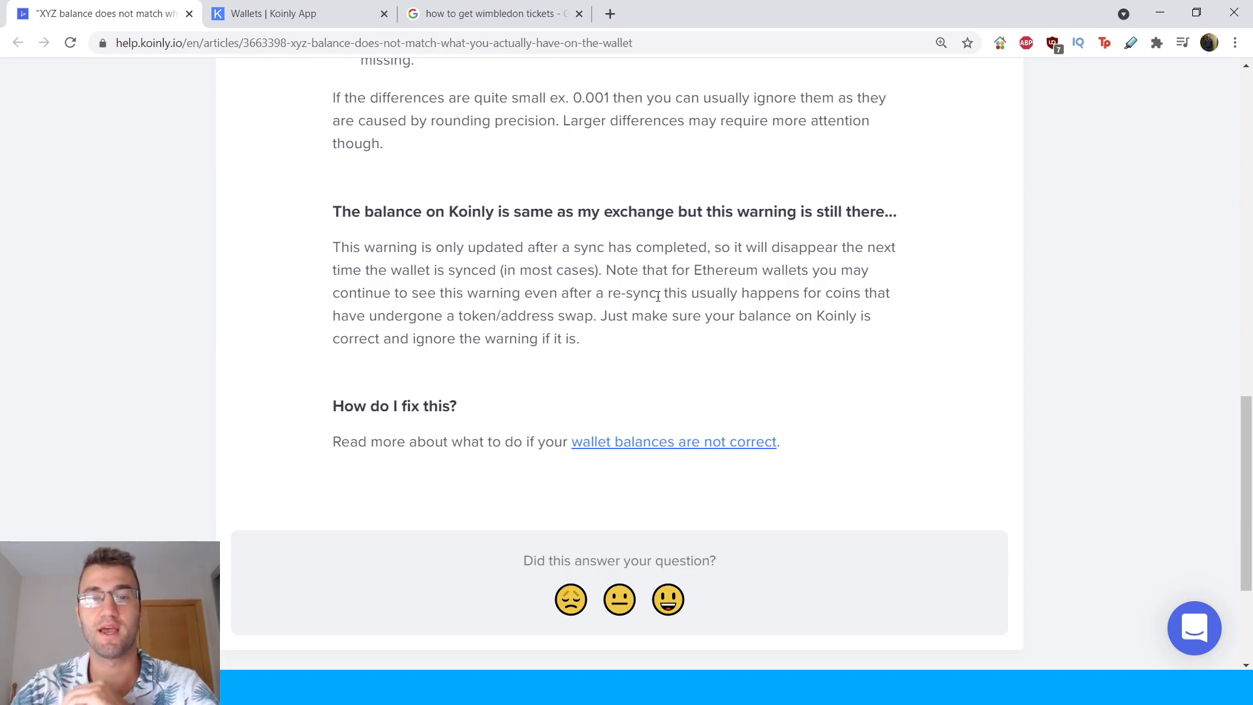
{"action": "mouse_move", "coordinate": [684, 232]}
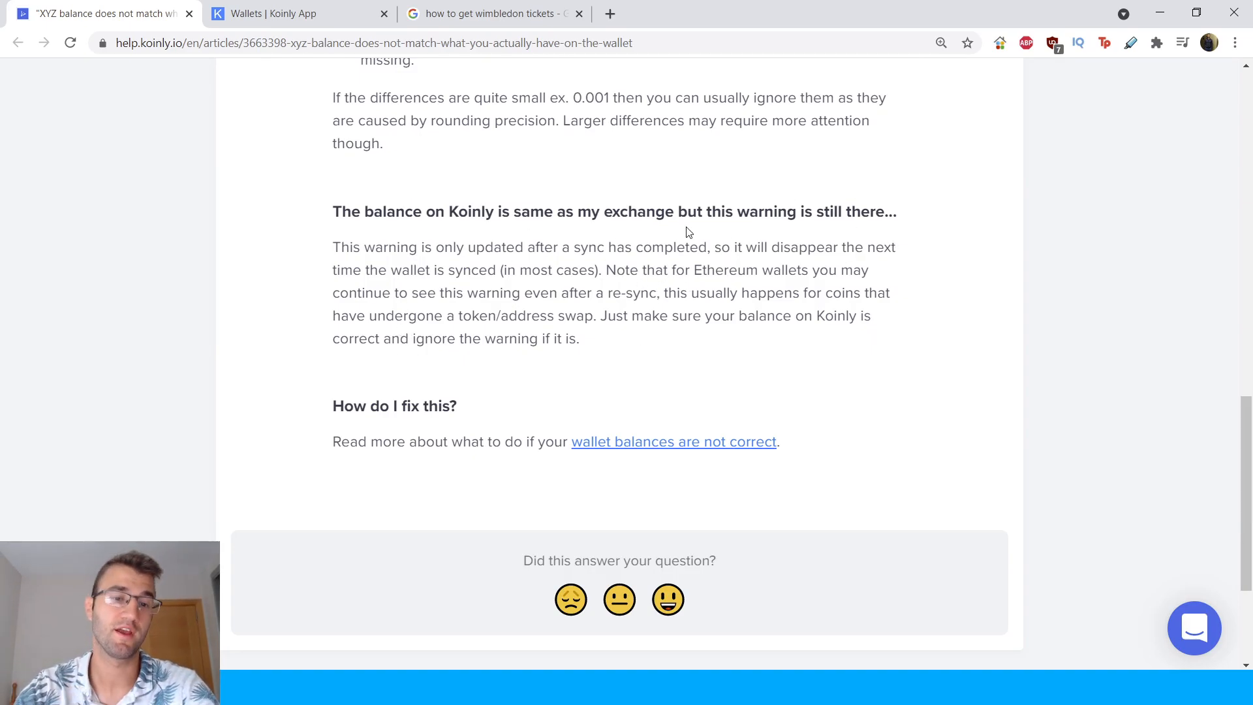
{"action": "mouse_move", "coordinate": [541, 277]}
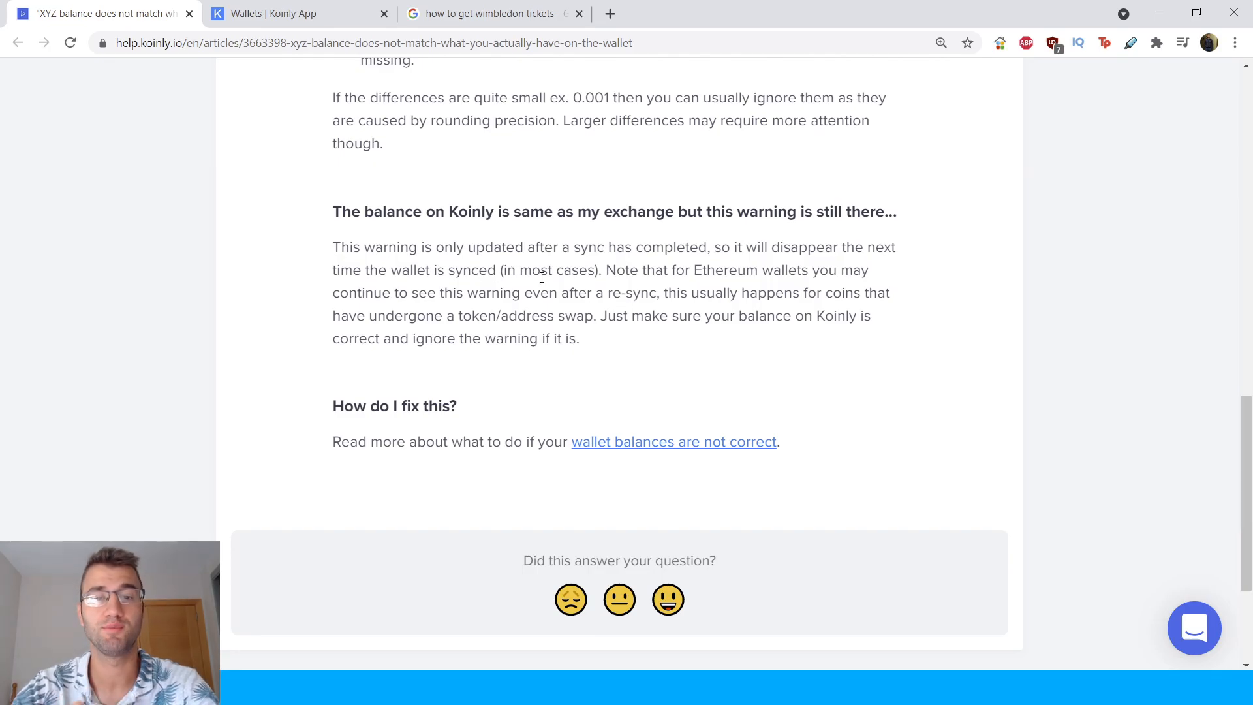
{"action": "mouse_move", "coordinate": [548, 188]}
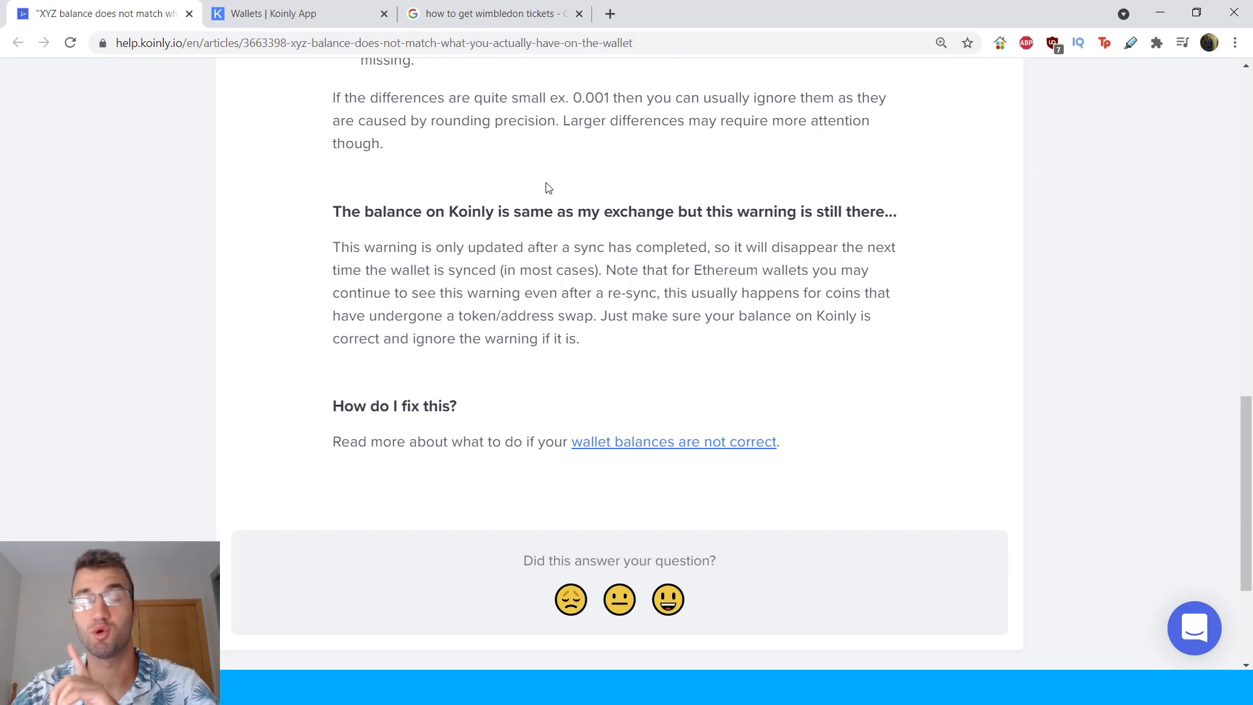
{"action": "mouse_move", "coordinate": [851, 344]}
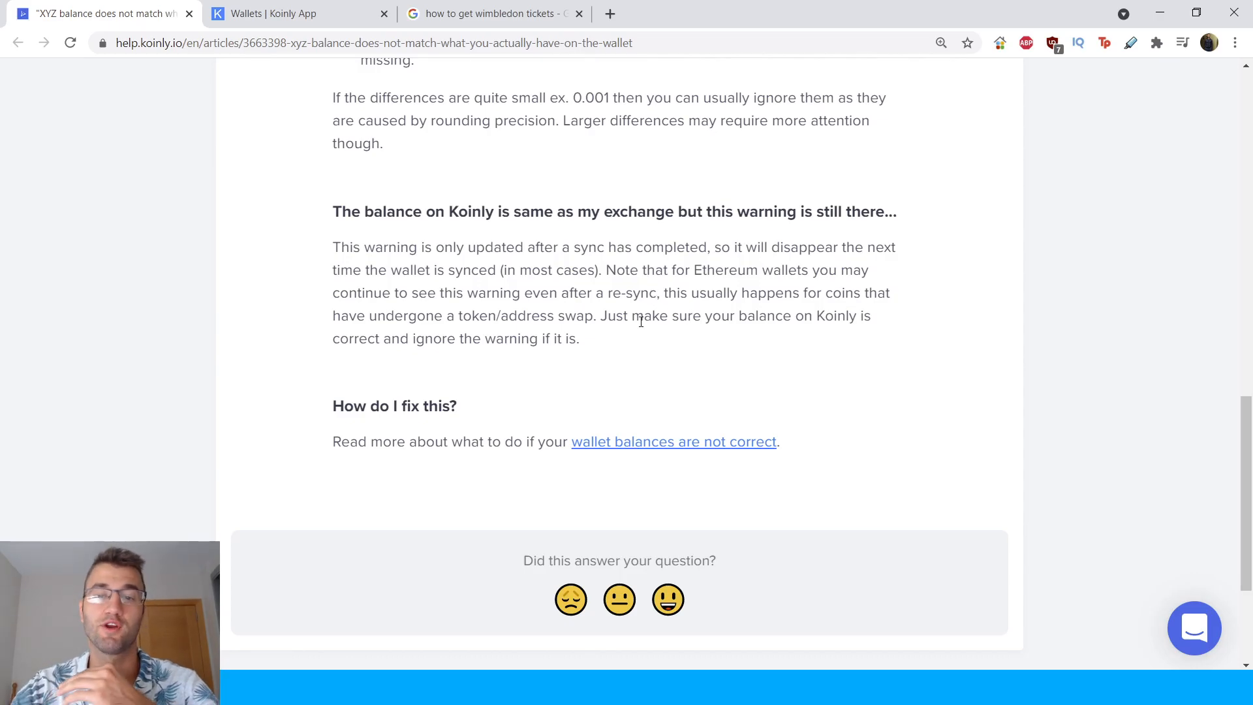
{"action": "mouse_move", "coordinate": [416, 338]}
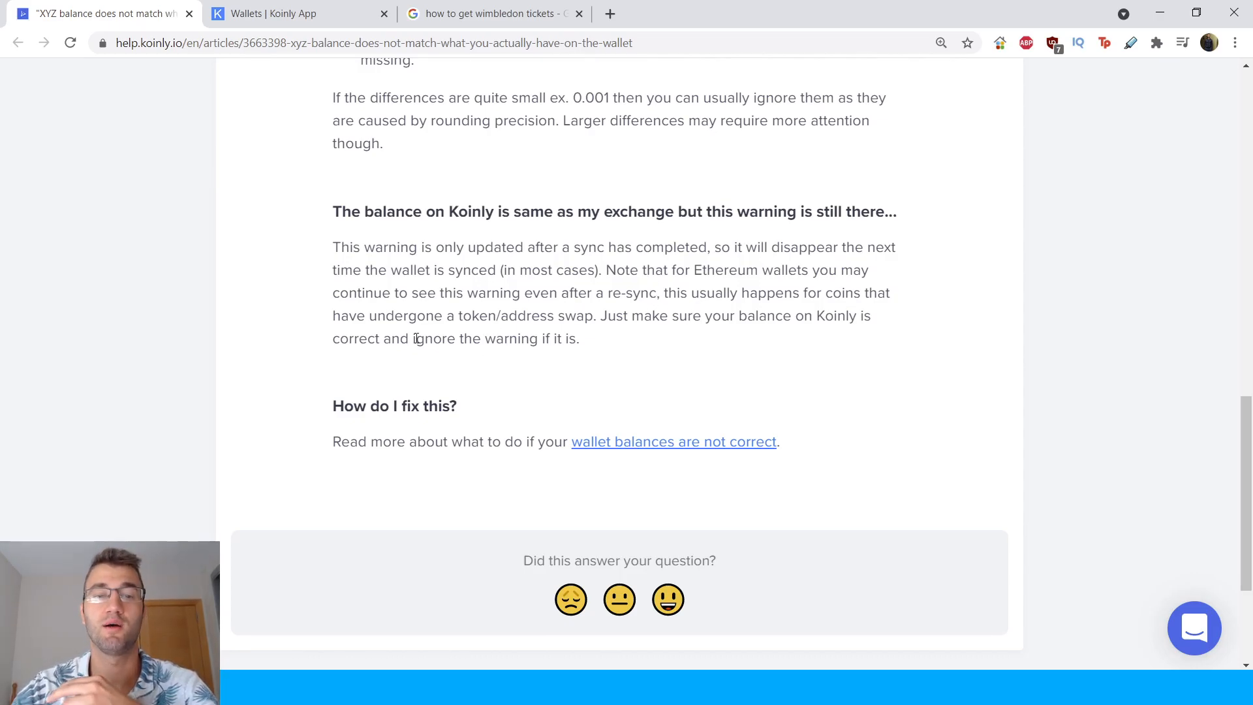
{"action": "mouse_move", "coordinate": [602, 432]}
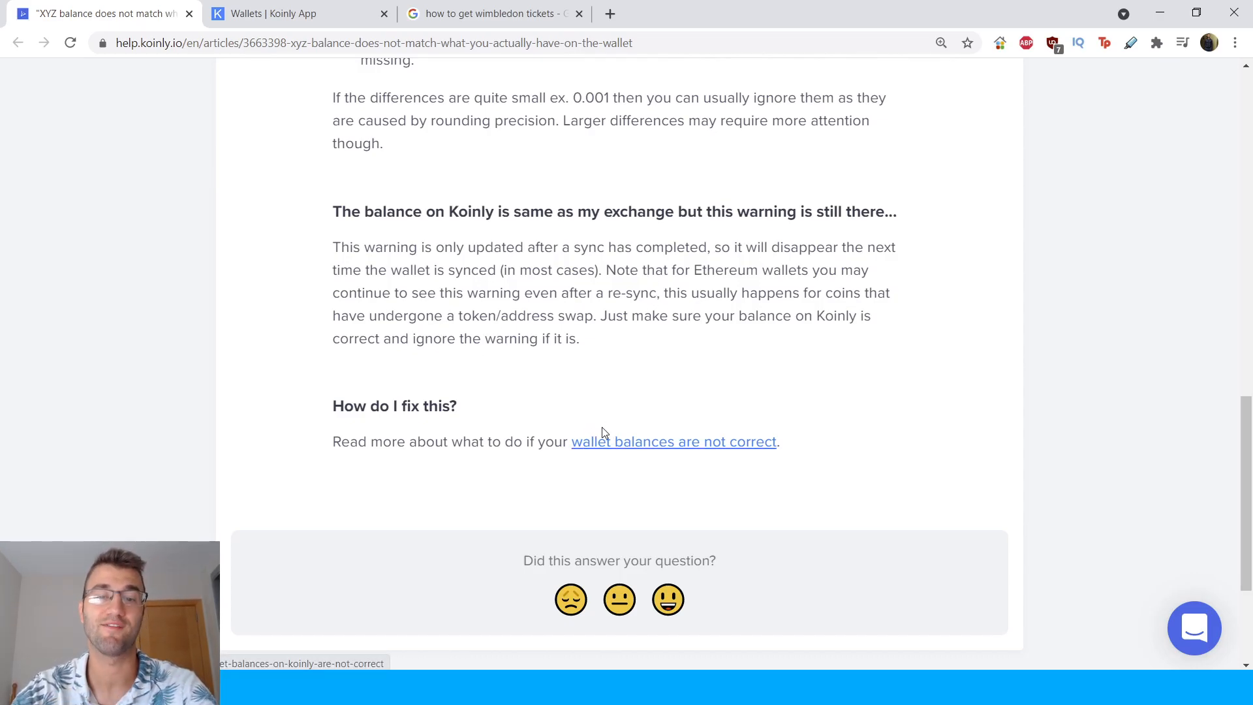
{"action": "mouse_move", "coordinate": [619, 417]}
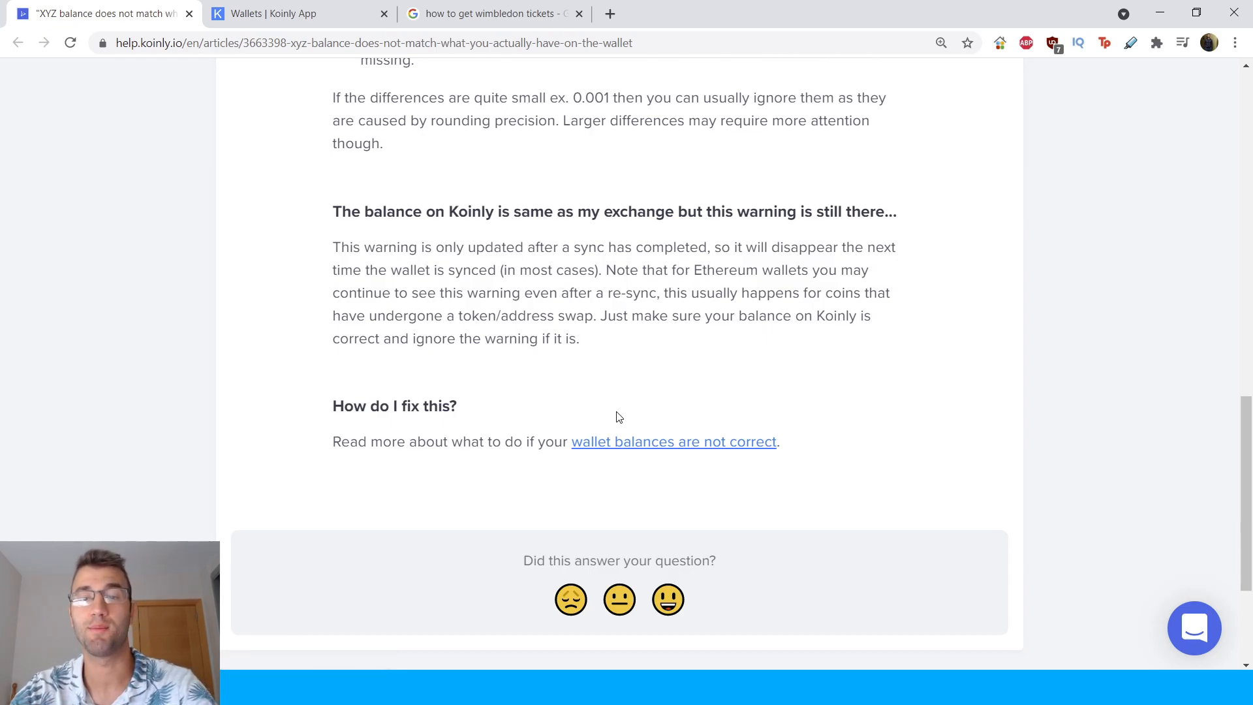
{"action": "mouse_move", "coordinate": [582, 381]}
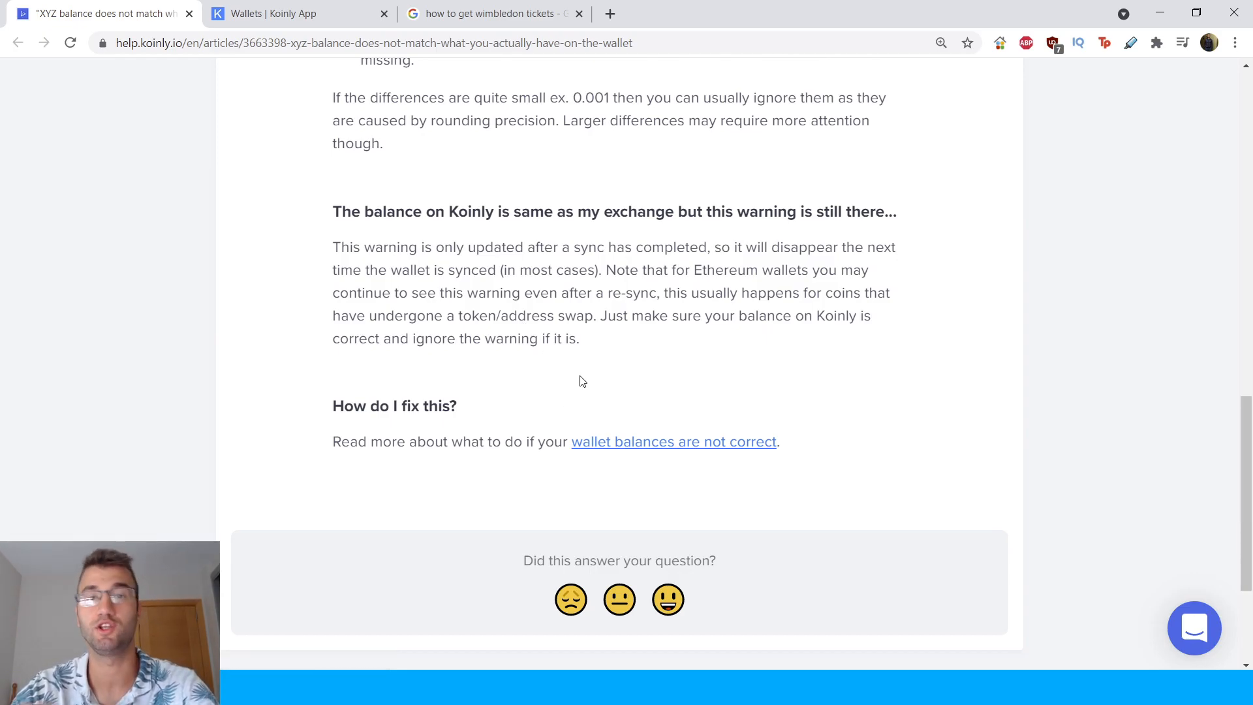
{"action": "mouse_move", "coordinate": [631, 408]}
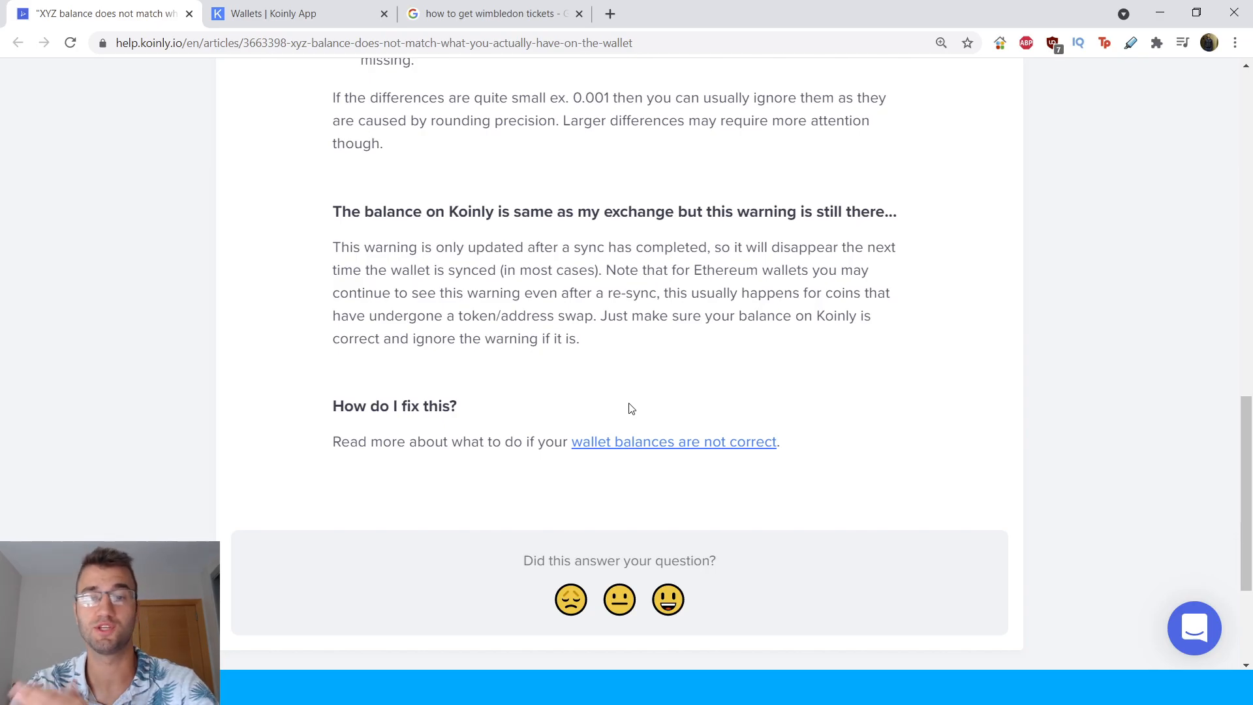
{"action": "mouse_move", "coordinate": [634, 464]}
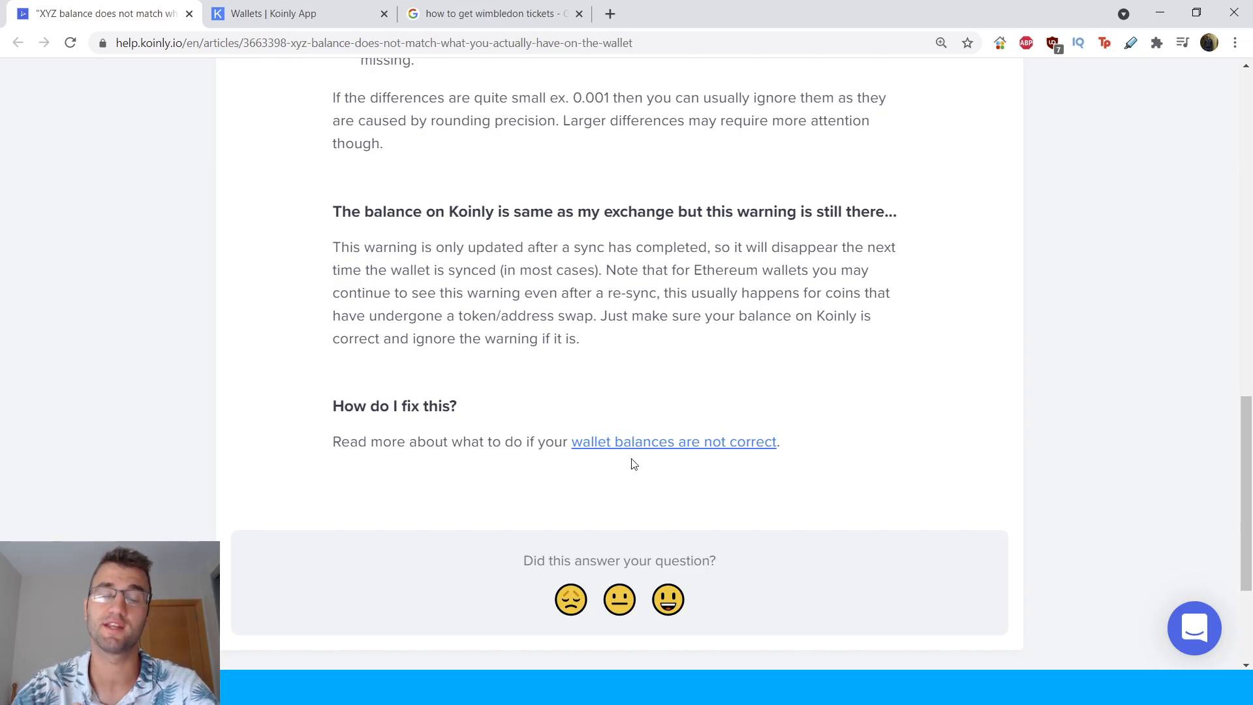
{"action": "mouse_move", "coordinate": [656, 406]}
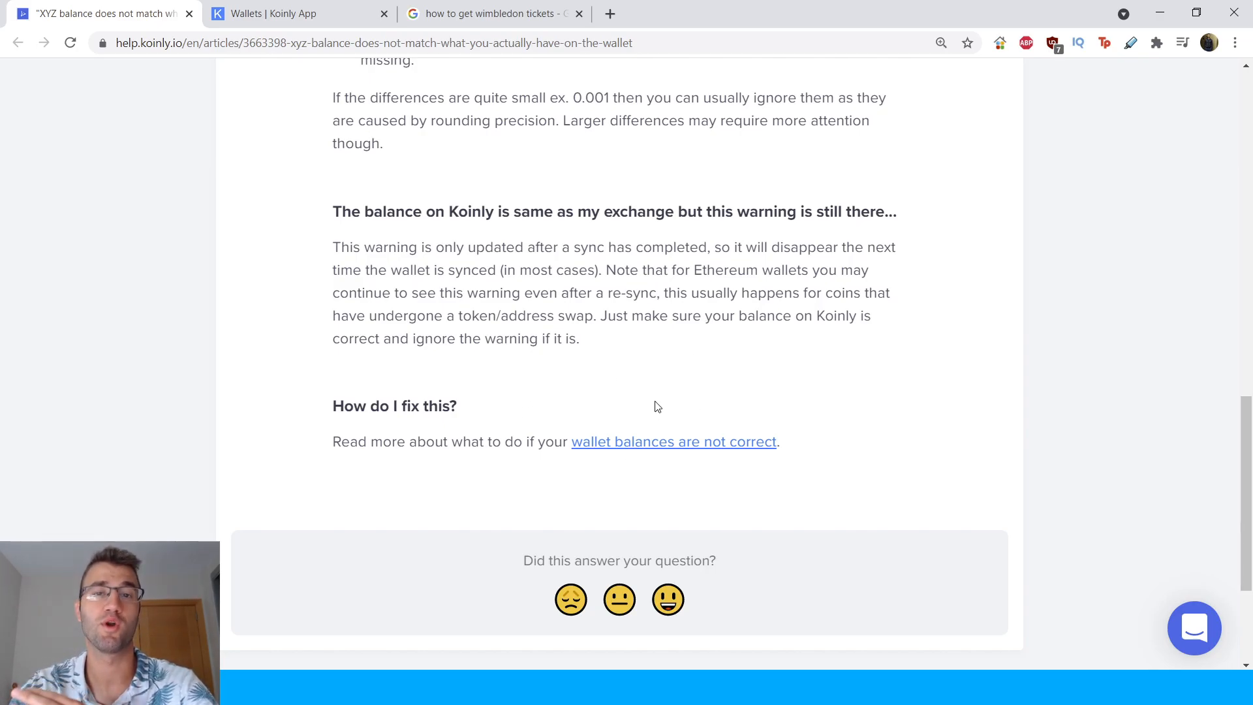
{"action": "scroll", "scroll_direction": "down", "scroll_amount": 3}
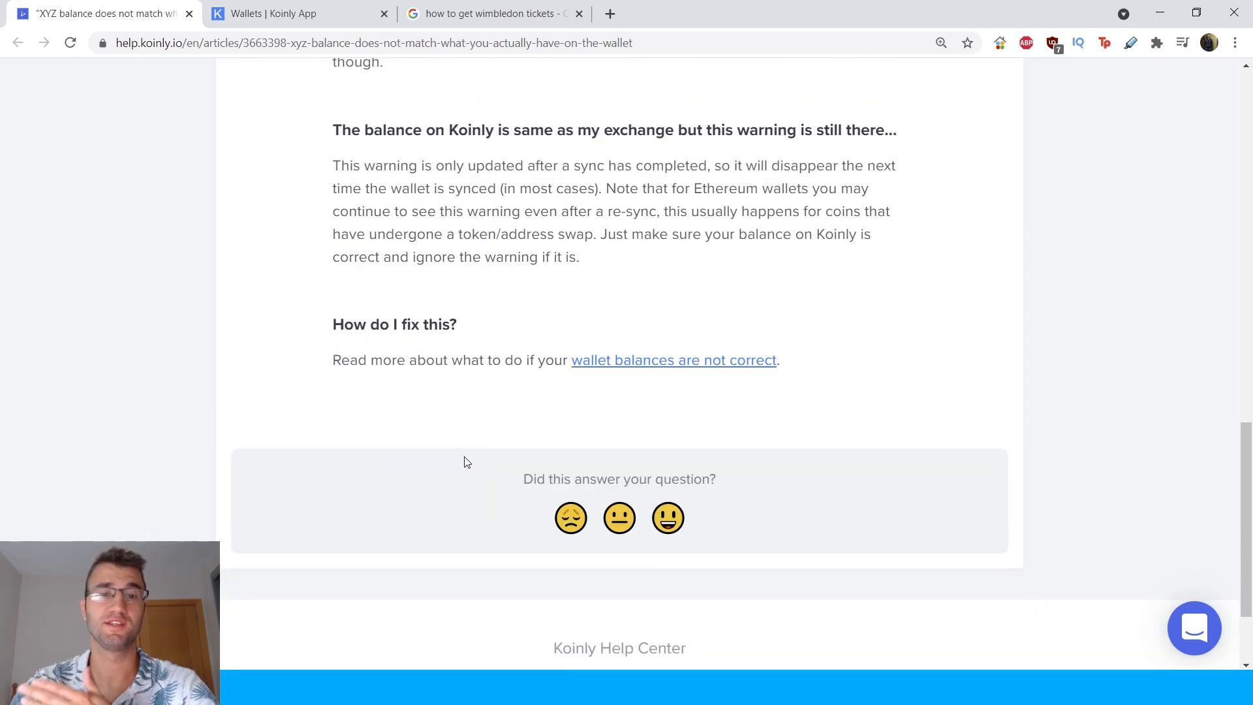
{"action": "mouse_move", "coordinate": [627, 360]}
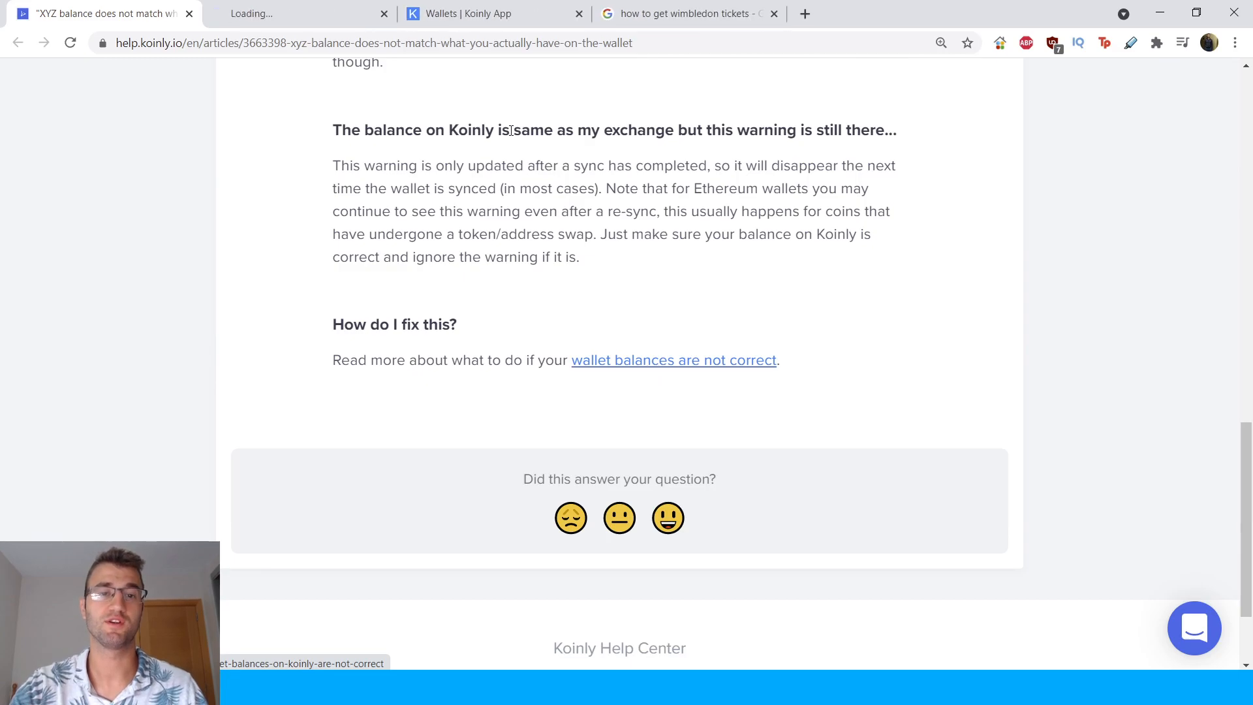
Step: Open the 'wallet balances are not correct' article, read to its four reasons, and clear the stray selection
{"action": "left_click", "coordinate": [673, 360]}
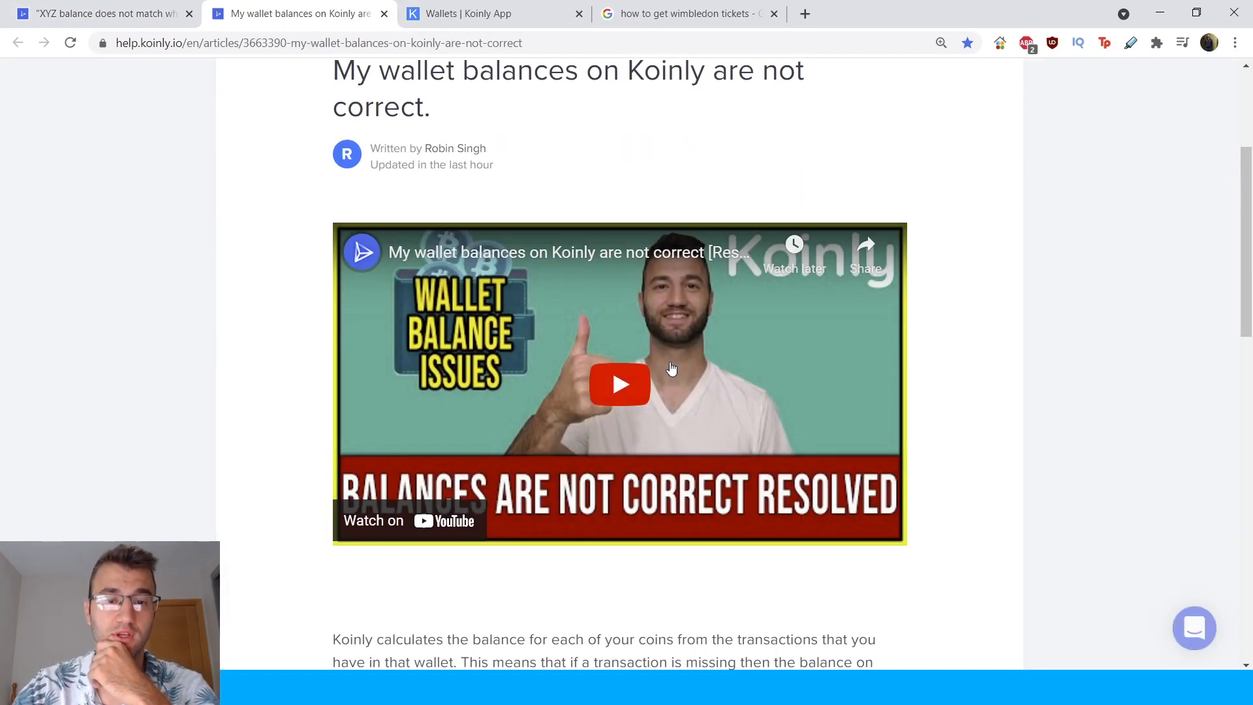
{"action": "scroll", "scroll_direction": "down", "scroll_amount": 3}
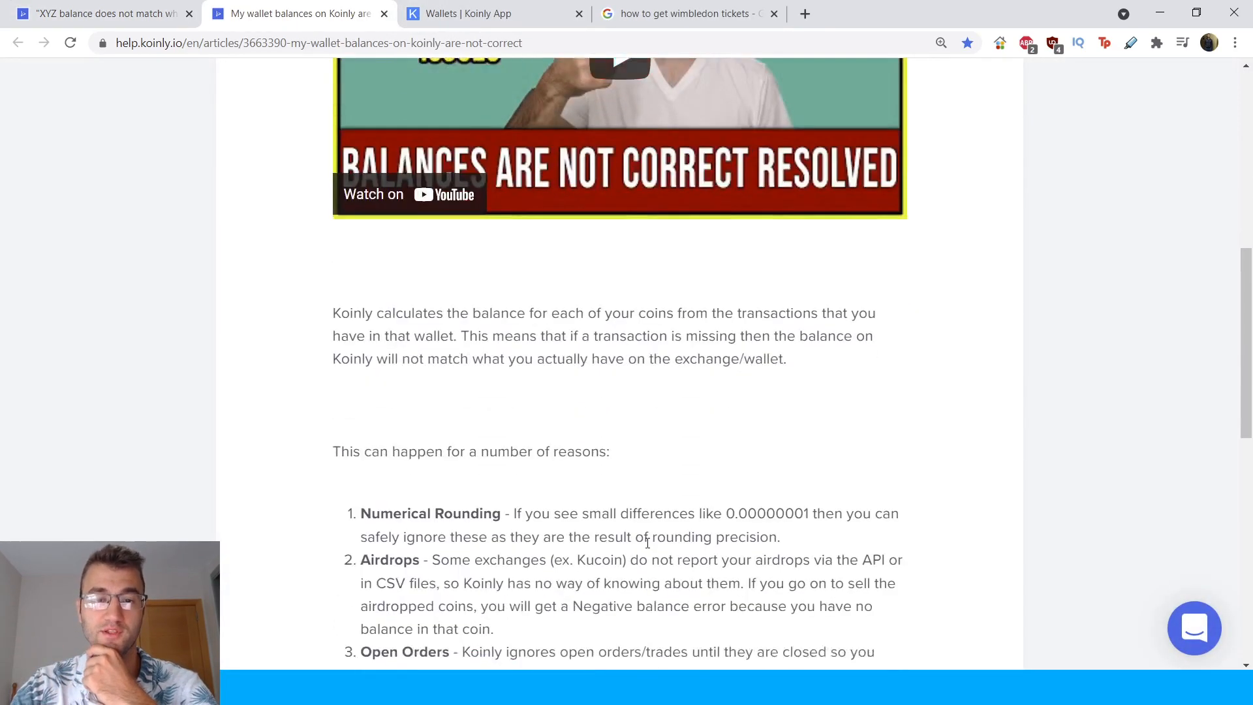
{"action": "scroll", "scroll_direction": "down", "scroll_amount": 3}
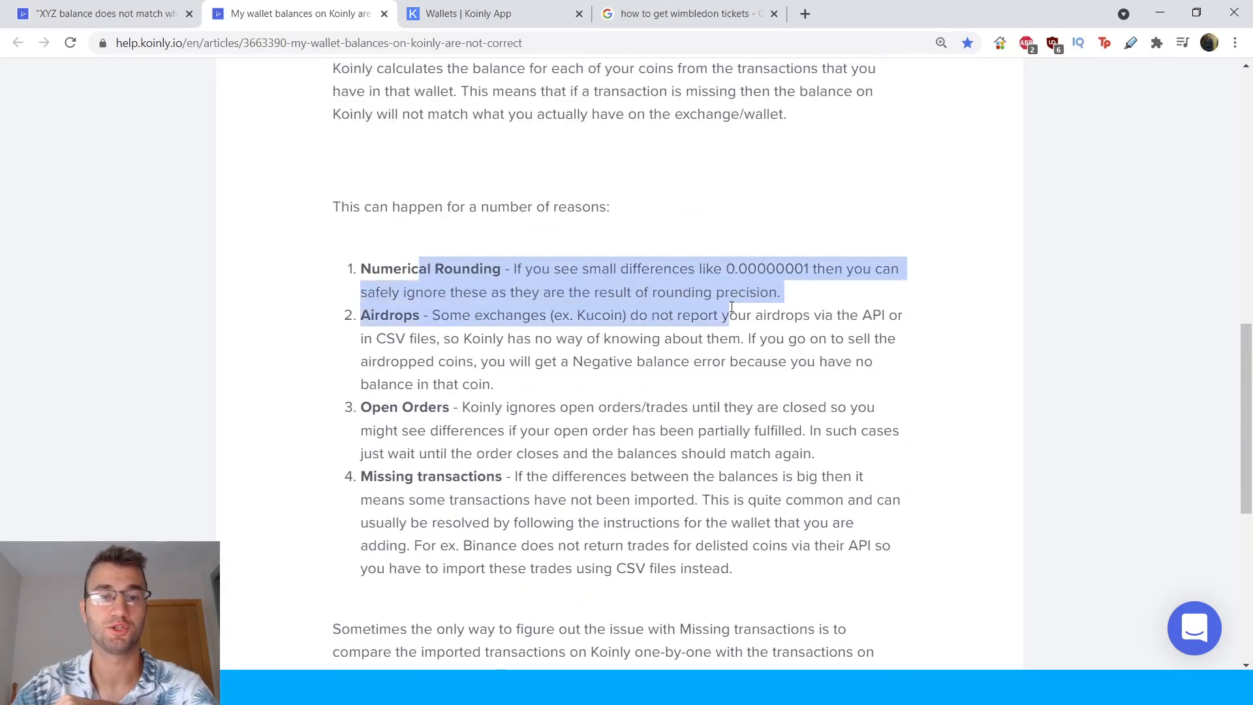
{"action": "left_click", "coordinate": [180, 87]}
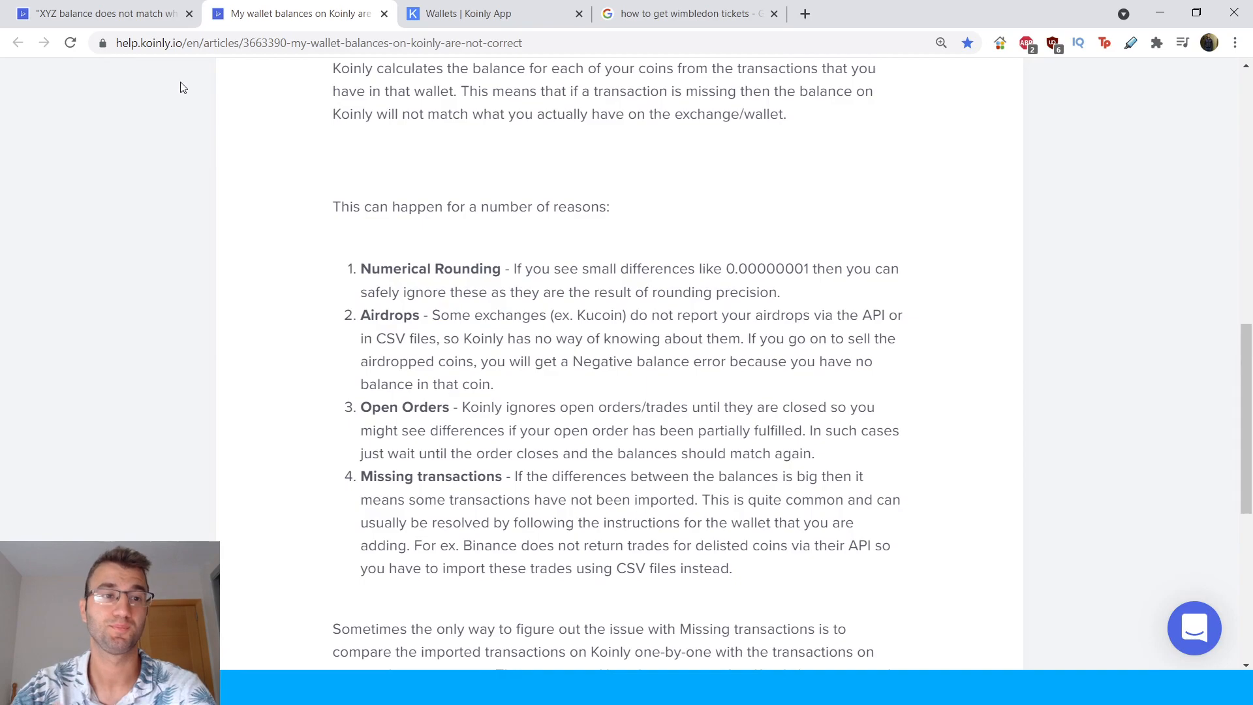